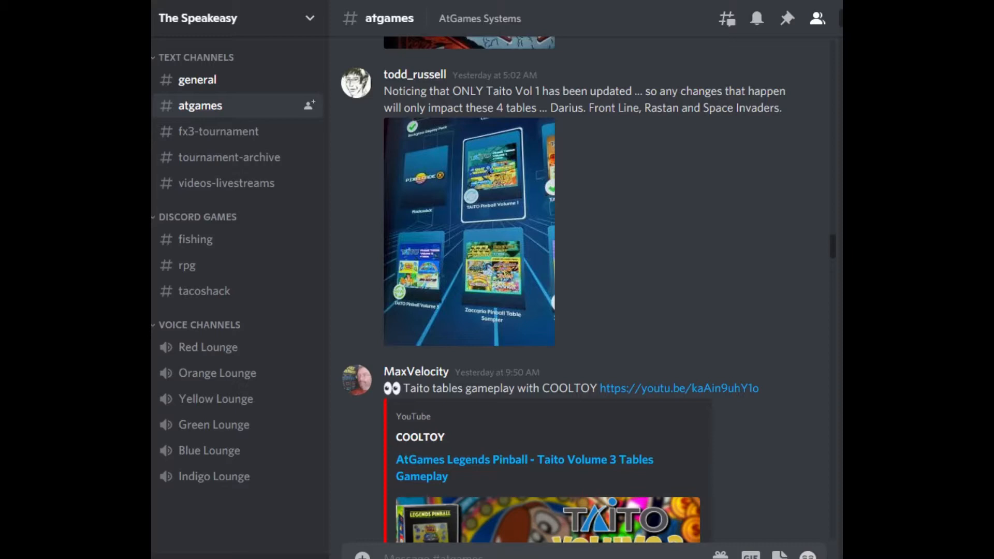
mouse_move(654, 446)
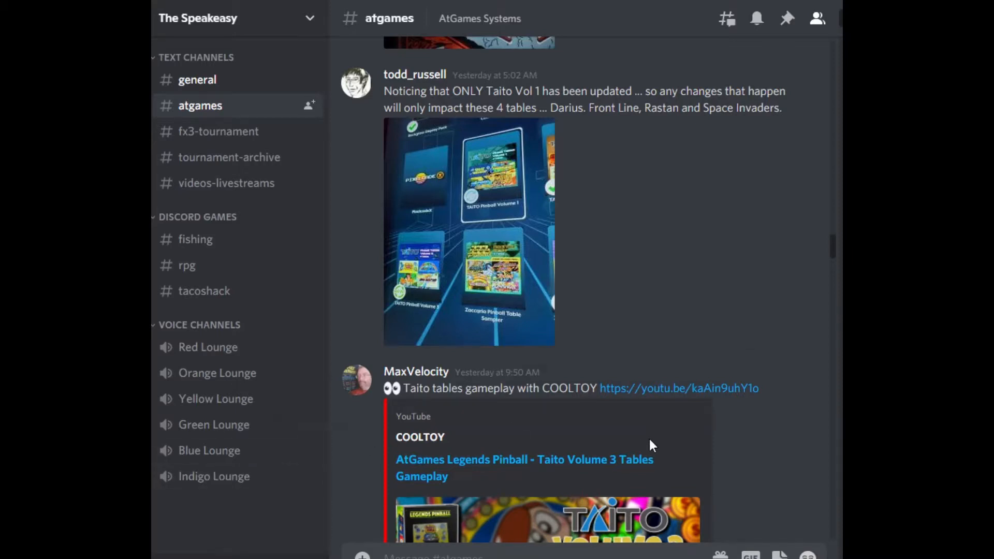
scroll("down", 3)
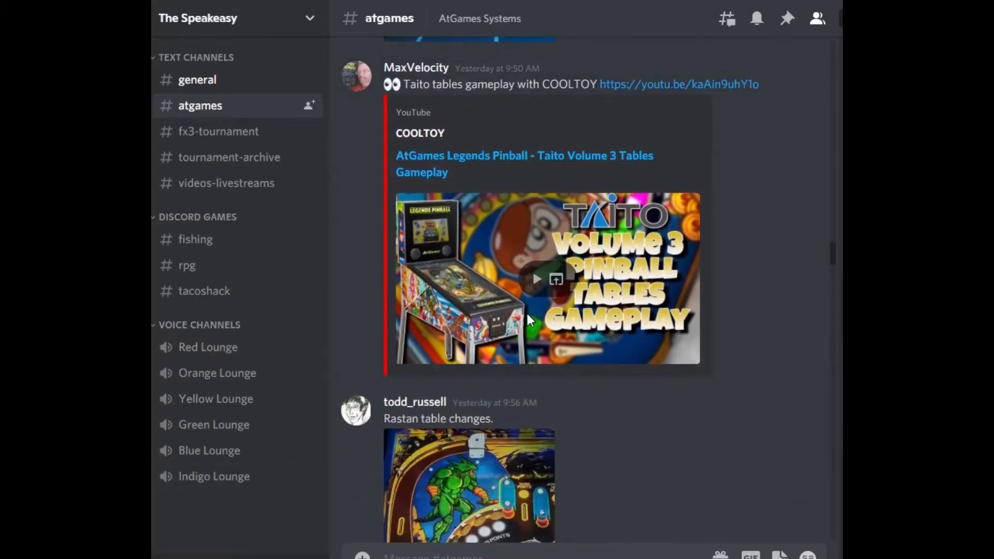
scroll("down", 3)
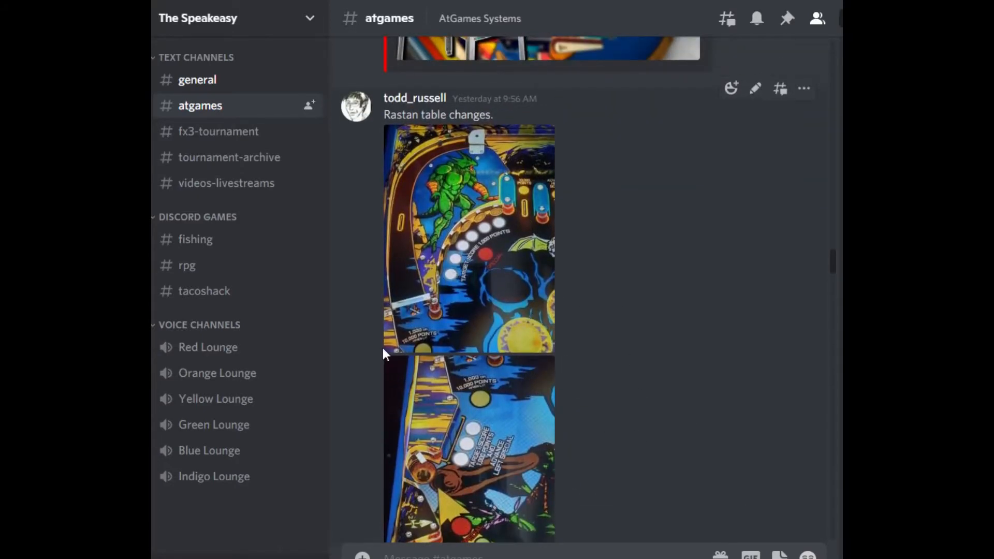
left_click(468, 238)
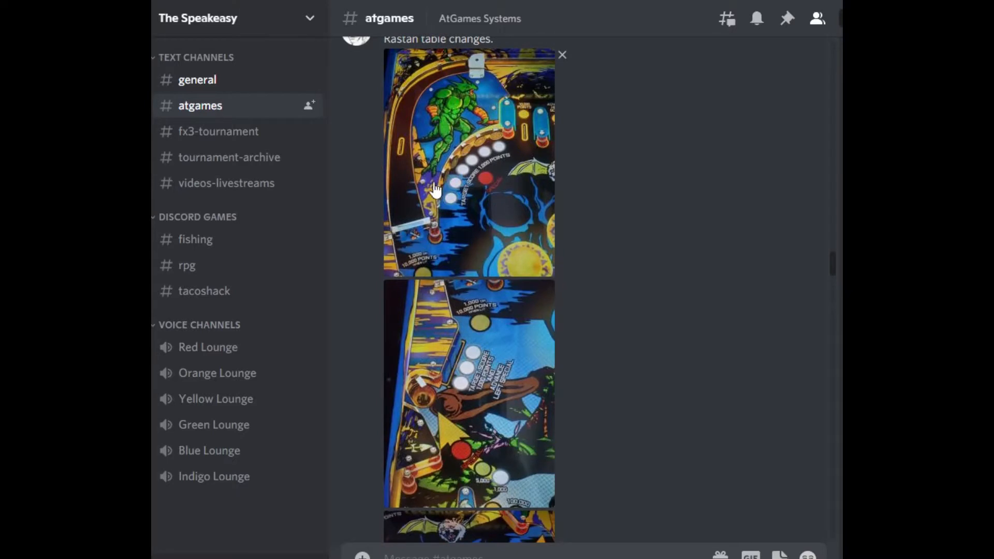
mouse_move(488, 143)
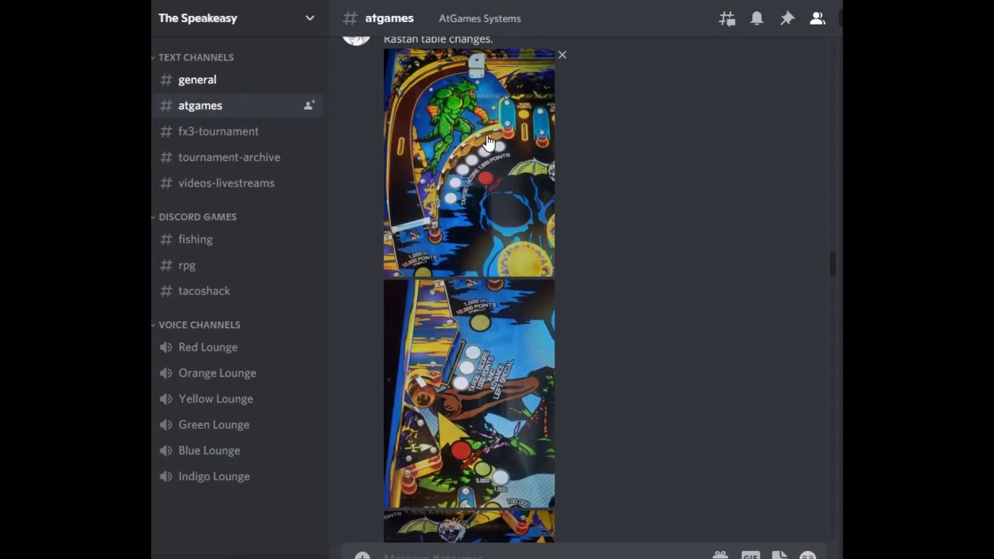
mouse_move(457, 259)
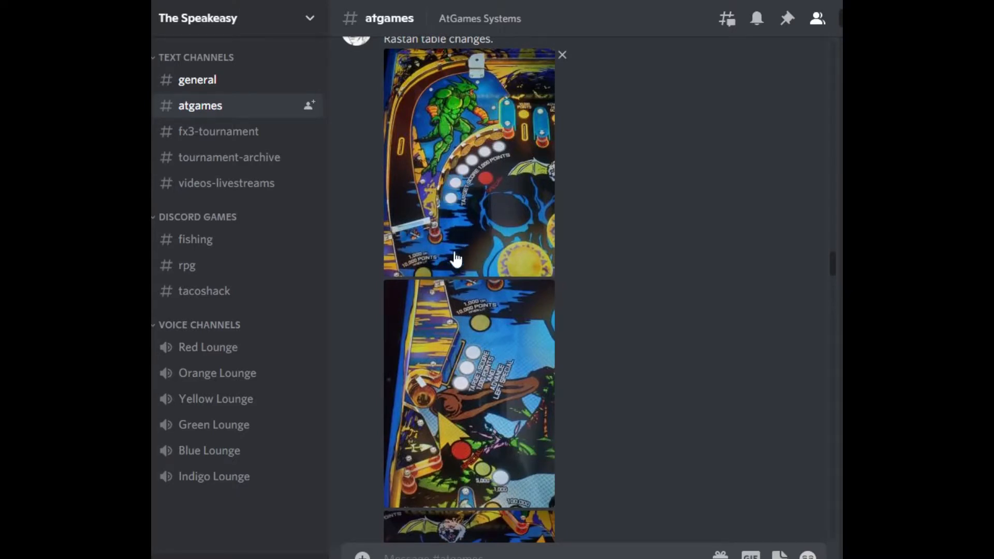
mouse_move(462, 365)
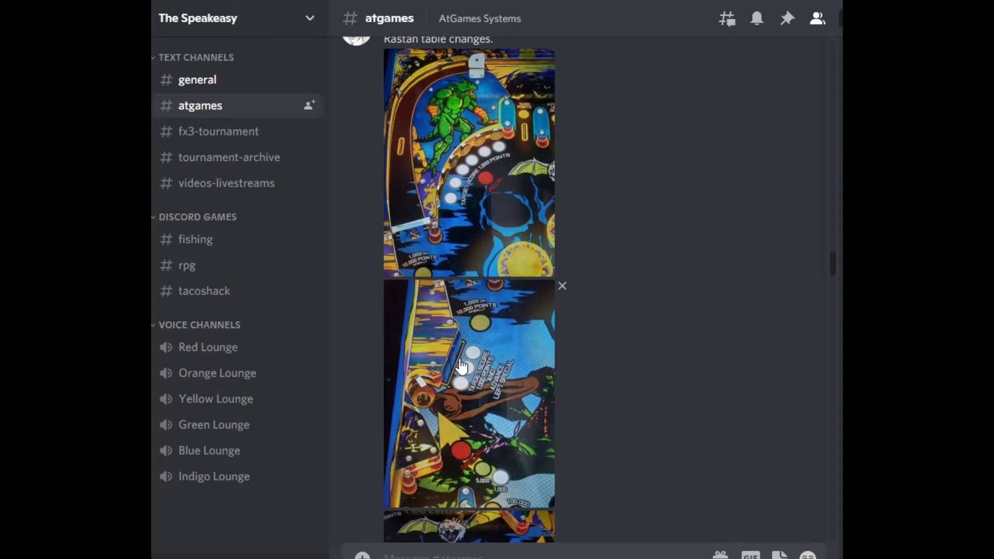
scroll("down", 3)
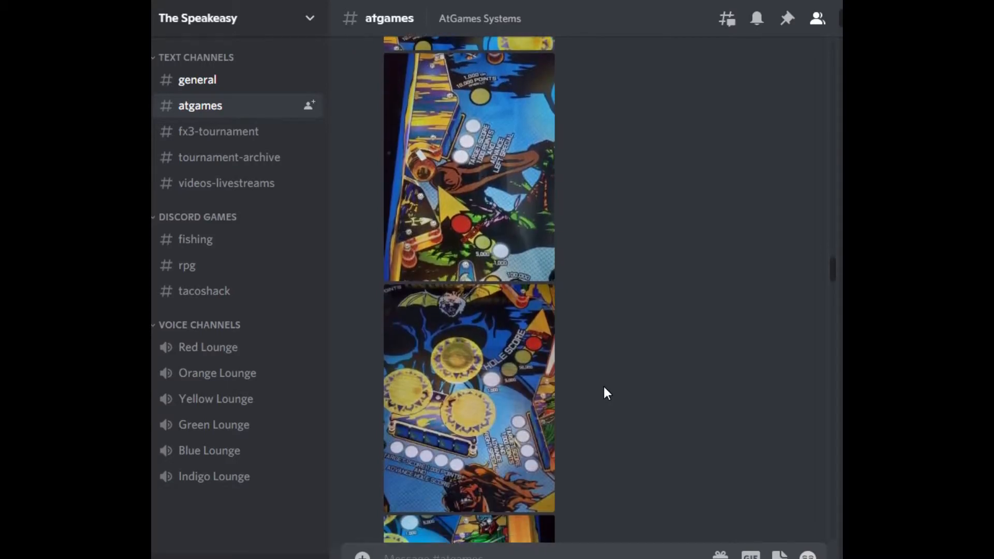
mouse_move(521, 444)
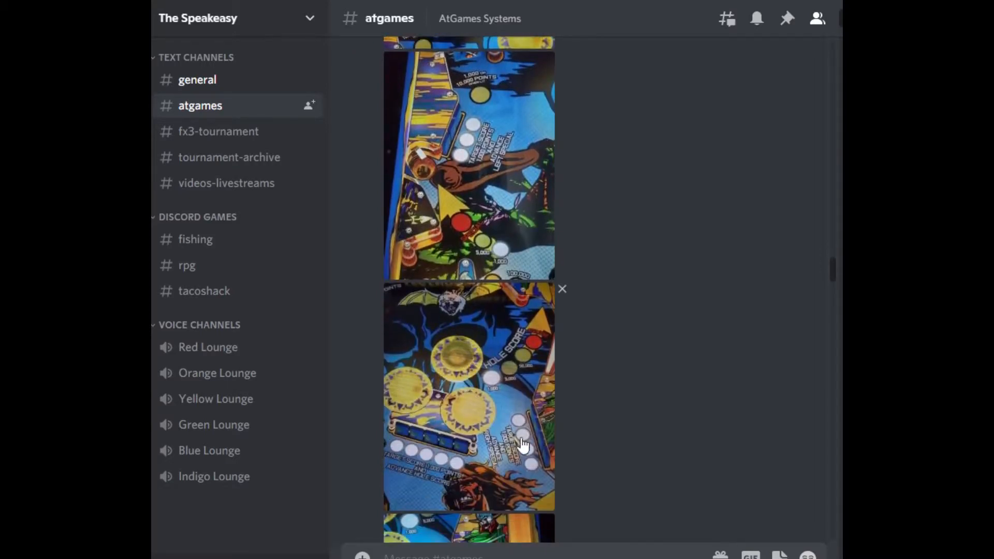
mouse_move(460, 466)
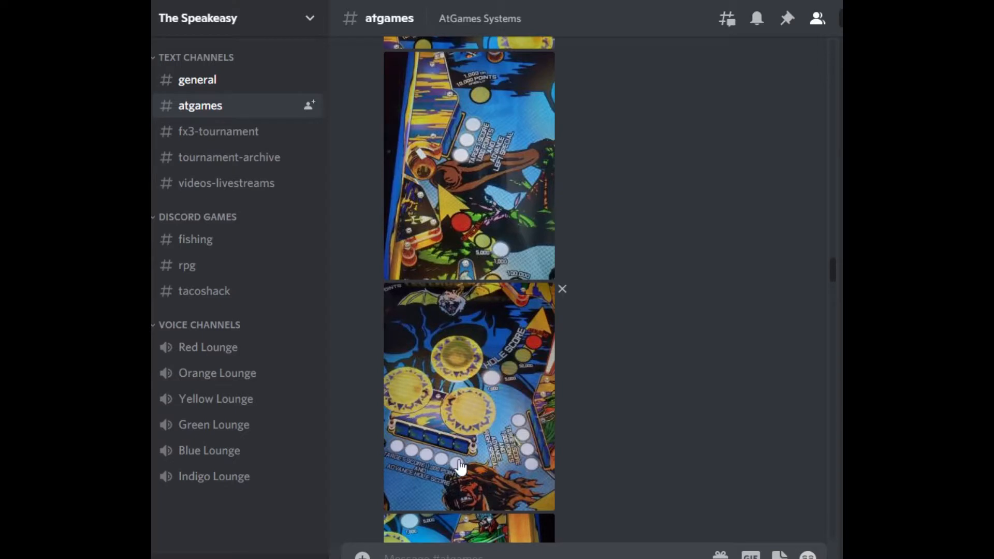
mouse_move(469, 377)
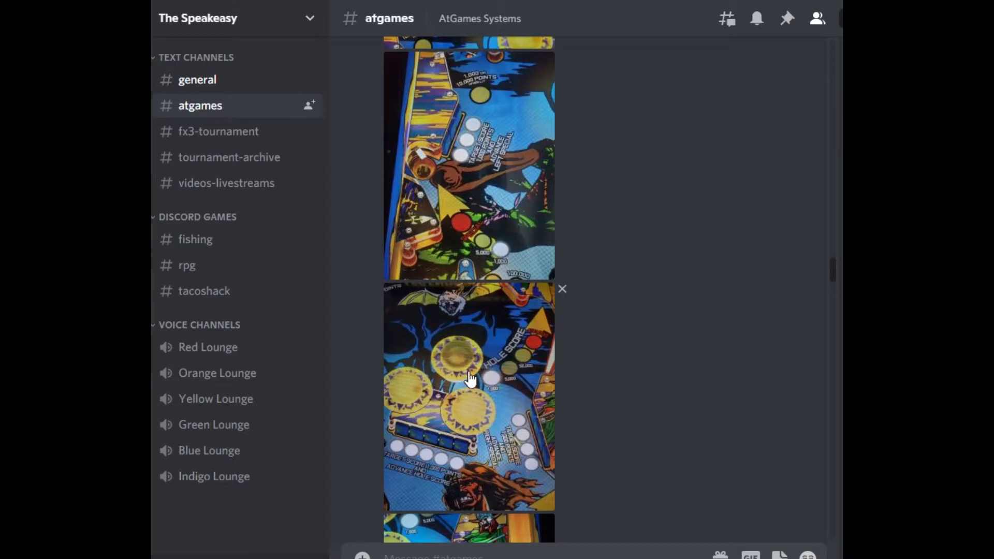
mouse_move(431, 443)
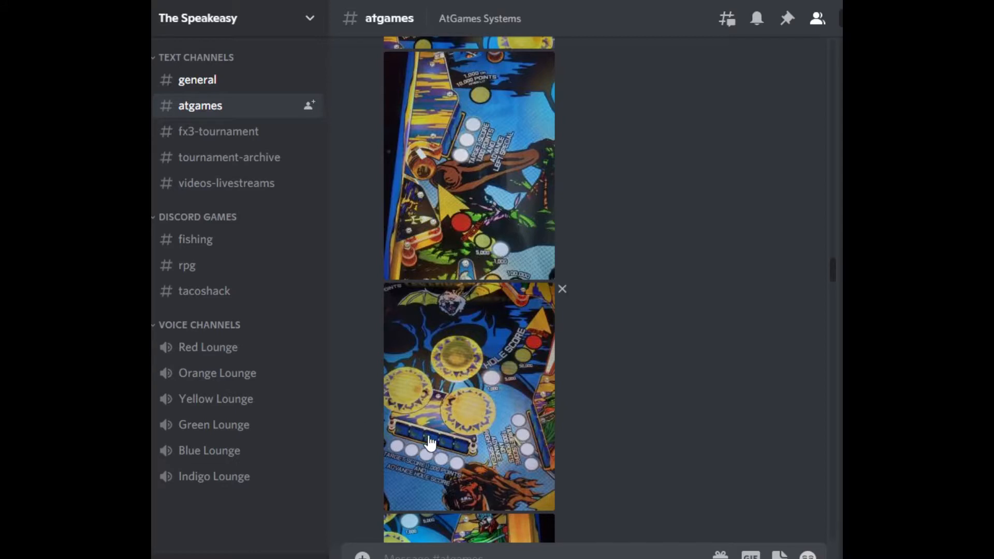
scroll("down", 3)
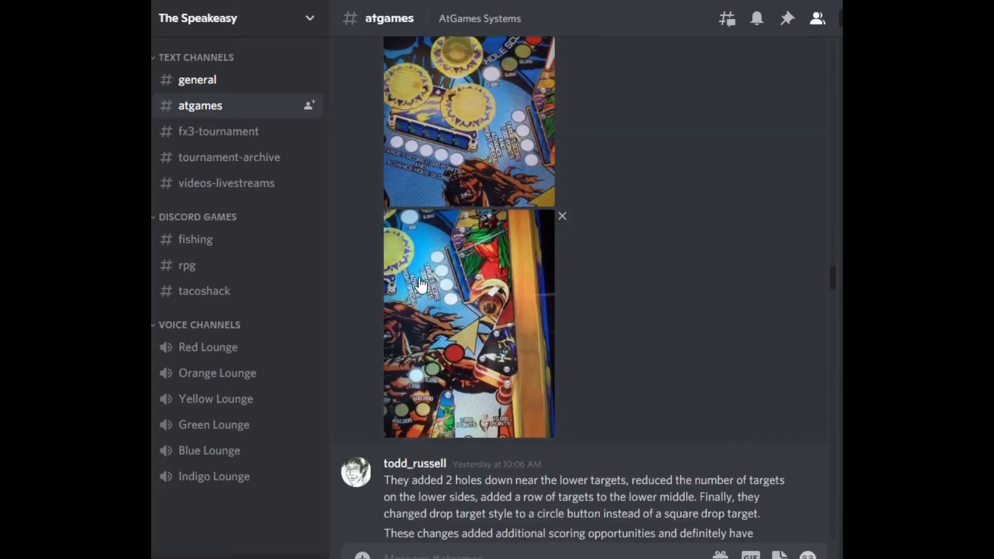
mouse_move(498, 328)
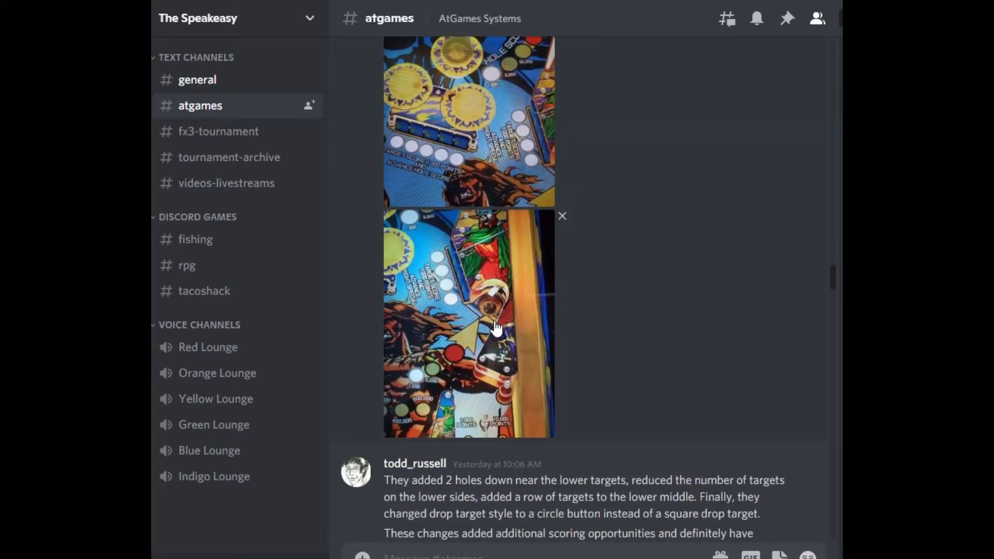
mouse_move(479, 317)
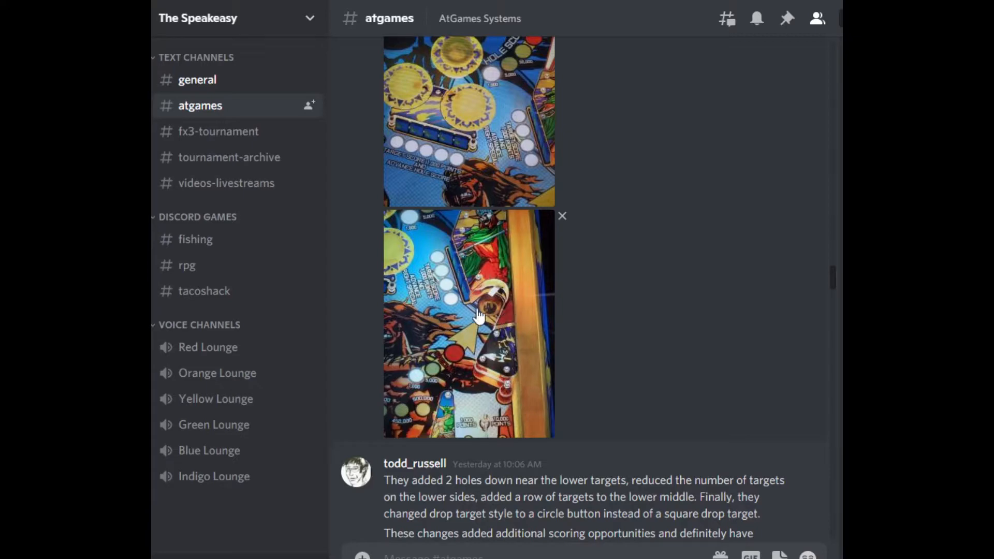
scroll("down", 3)
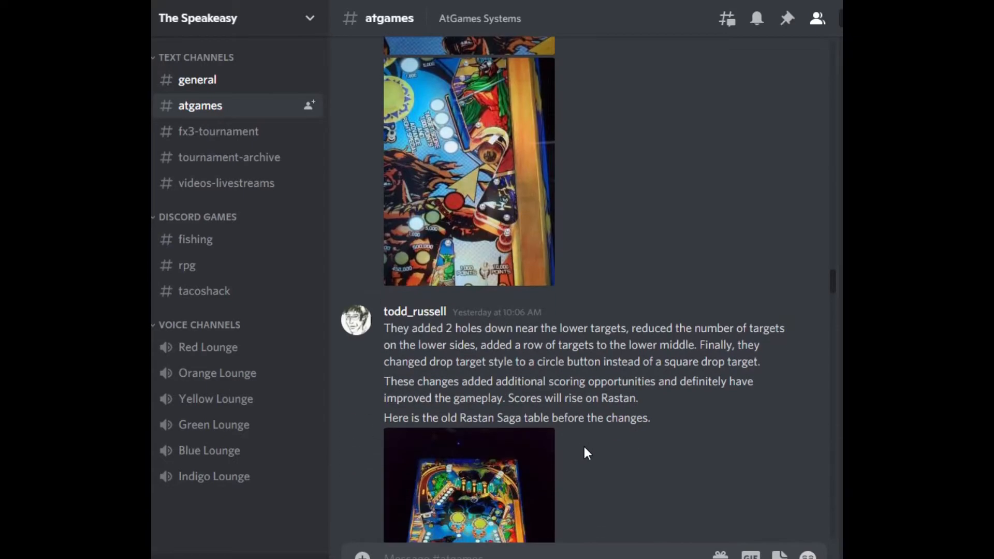
scroll("down", 3)
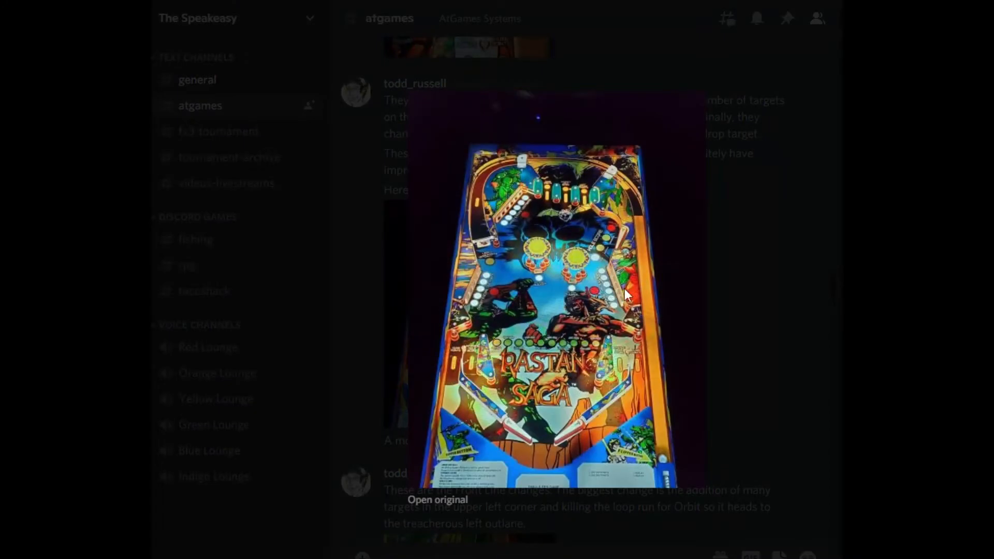
mouse_move(534, 364)
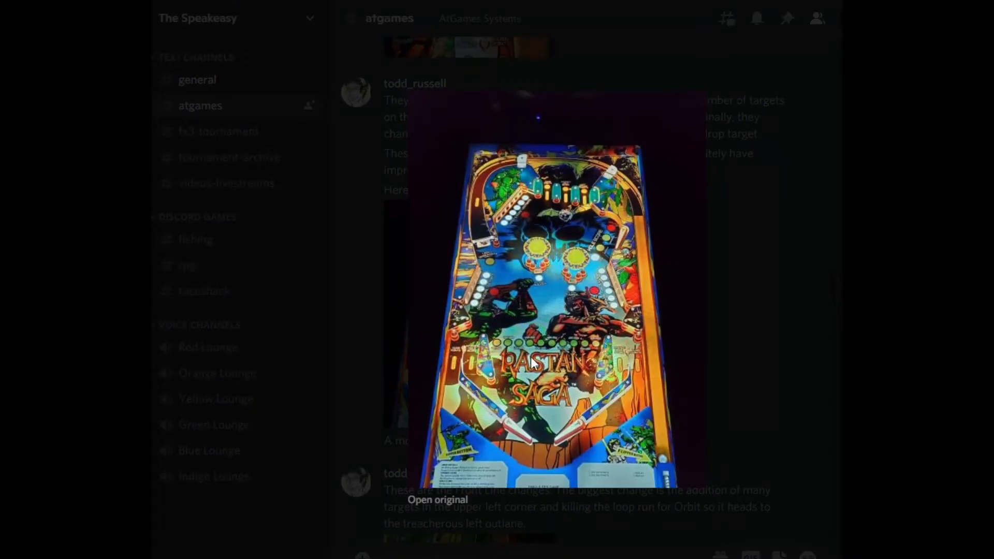
mouse_move(684, 340)
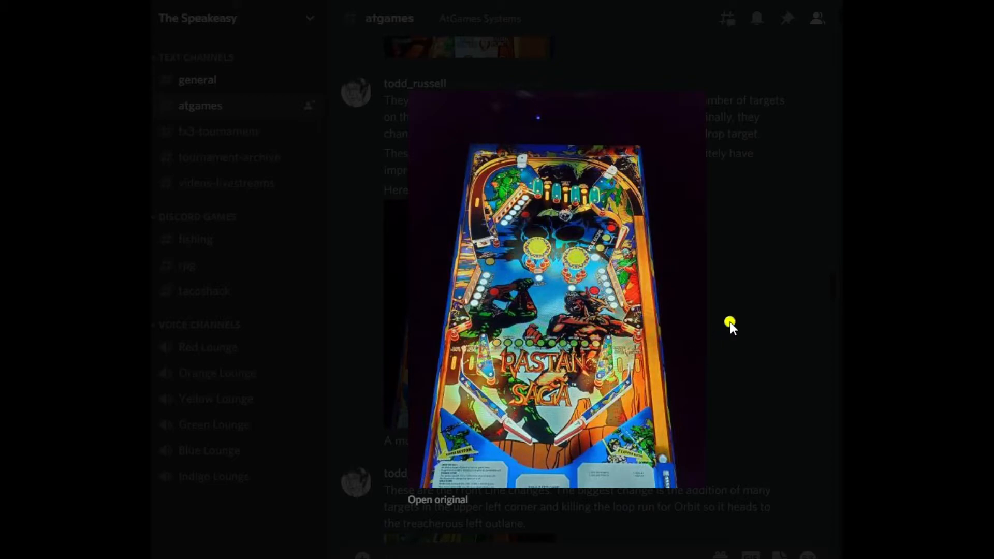
left_click(730, 323)
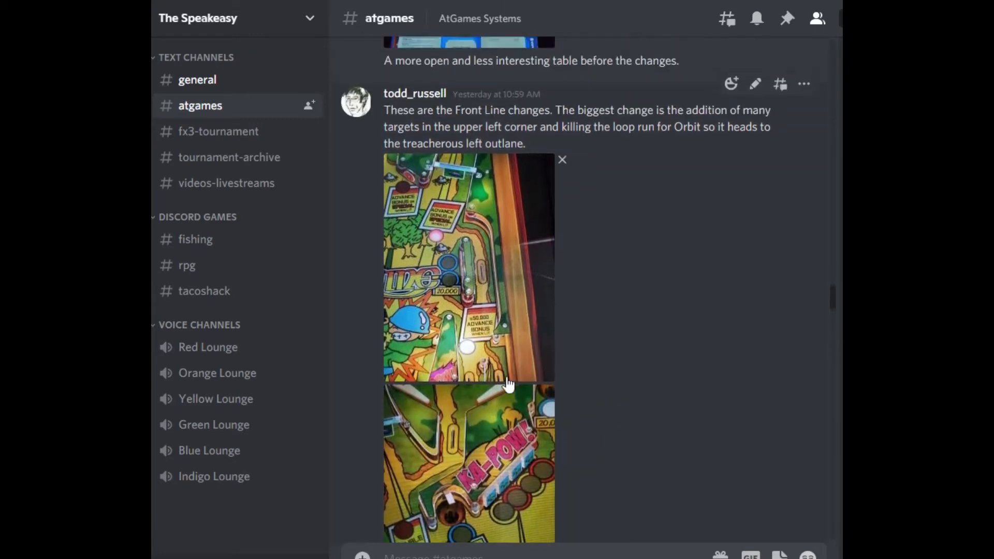
mouse_move(456, 287)
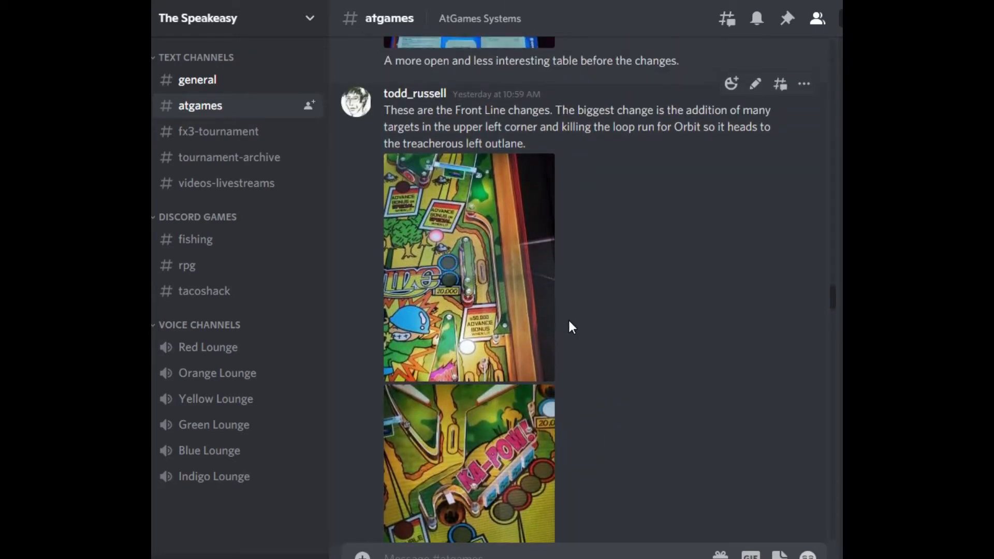
Scroll down past the Front Line changes message into the playfield photos posted below it
scroll("down", 3)
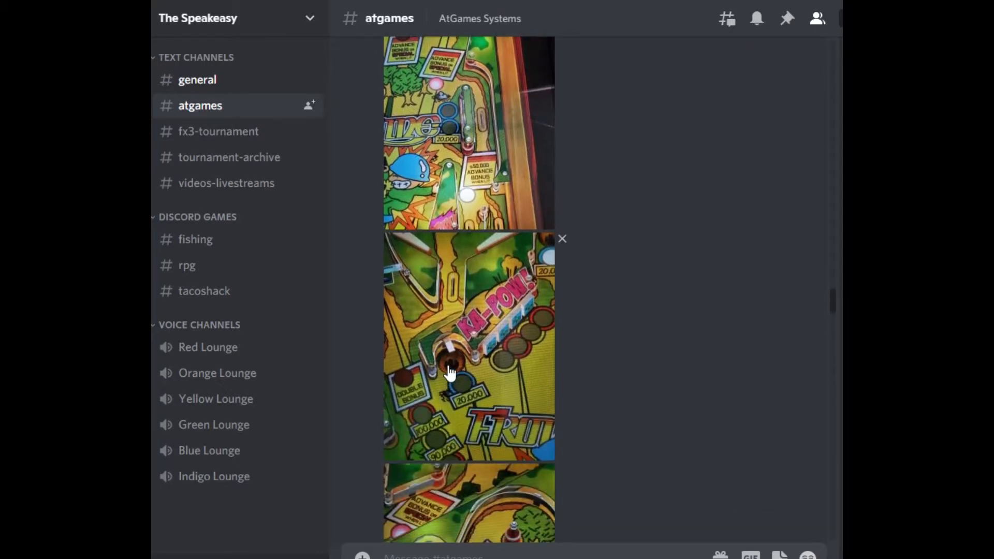
mouse_move(475, 314)
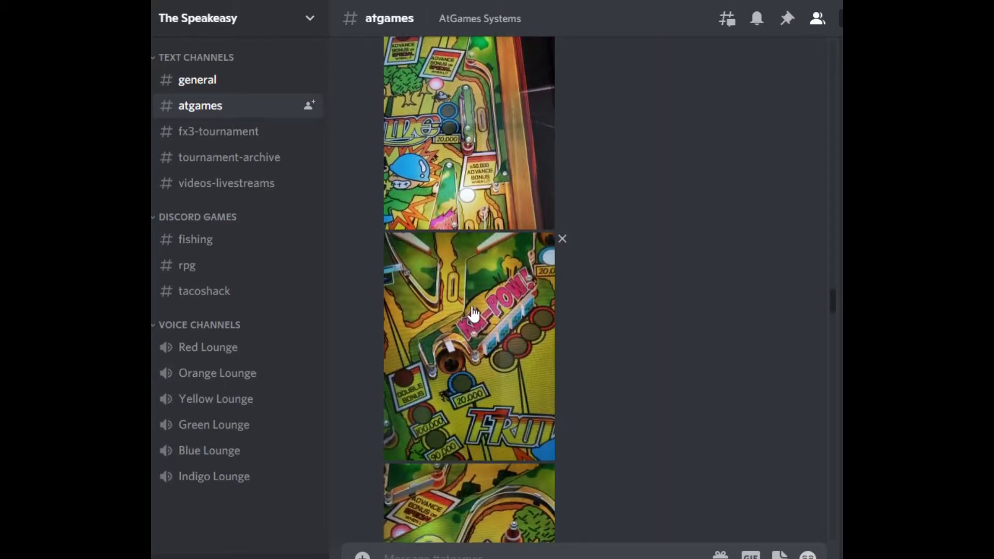
mouse_move(406, 407)
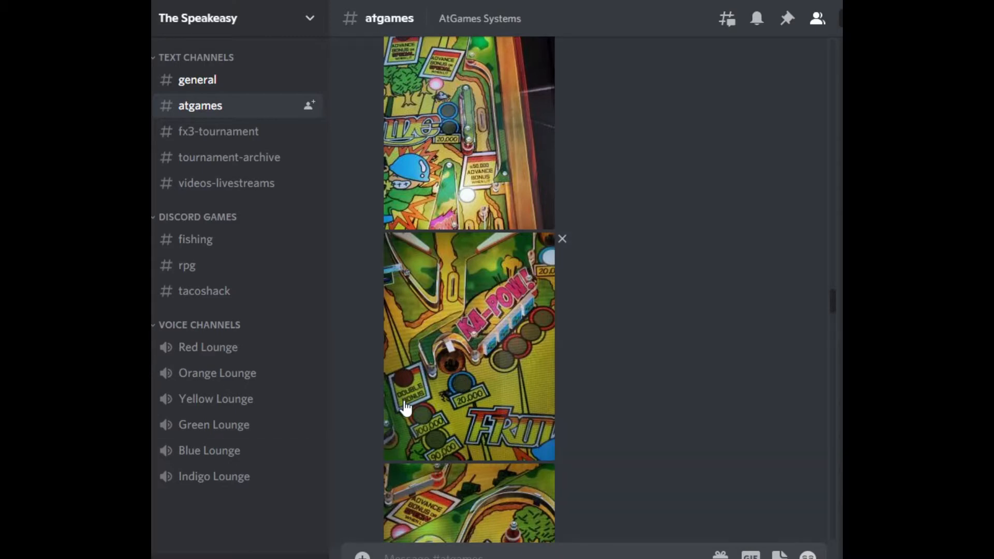
mouse_move(524, 348)
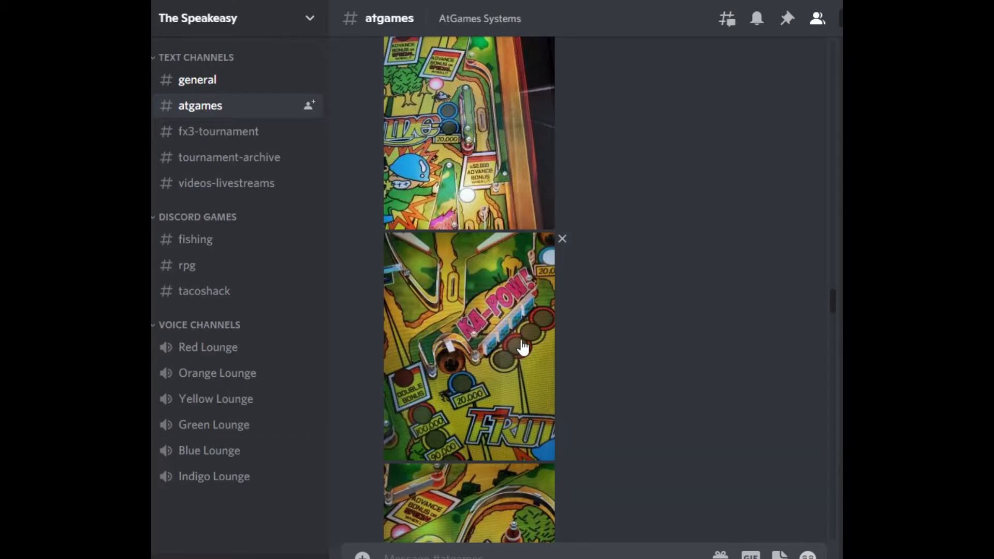
scroll("down", 3)
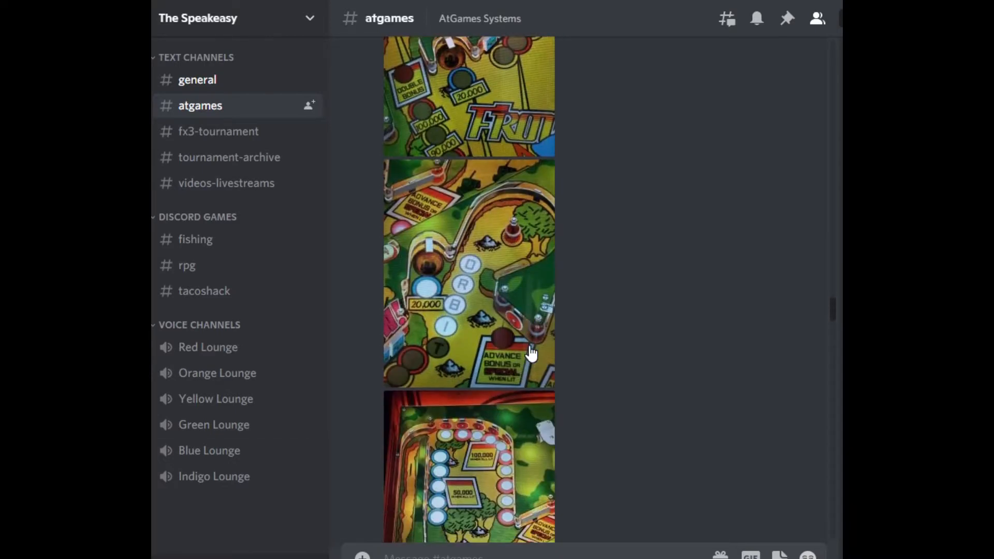
mouse_move(488, 222)
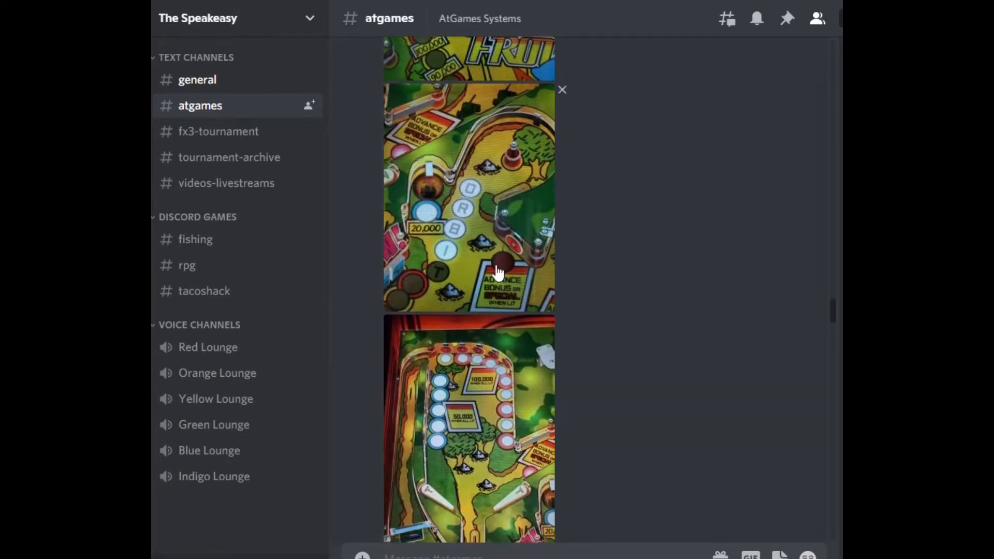
mouse_move(424, 195)
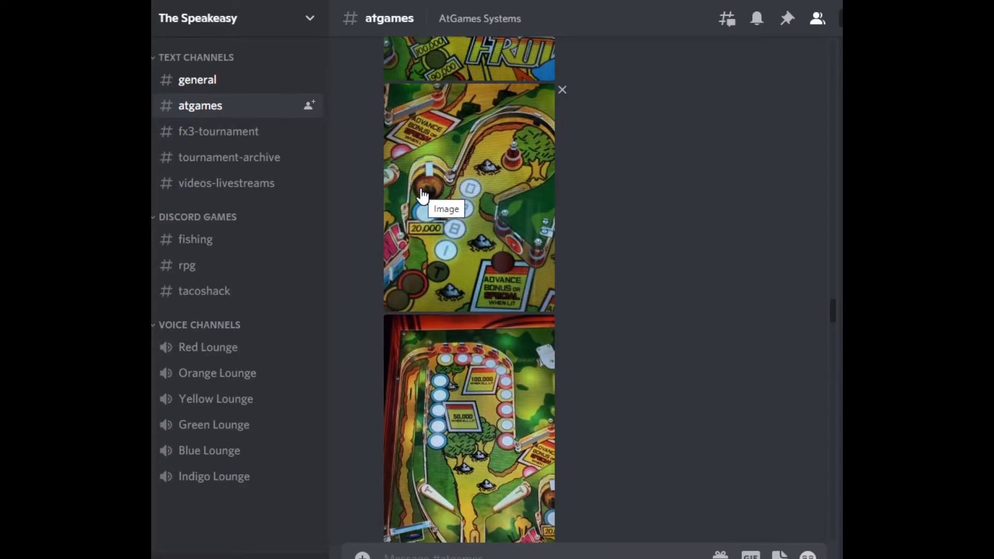
mouse_move(466, 190)
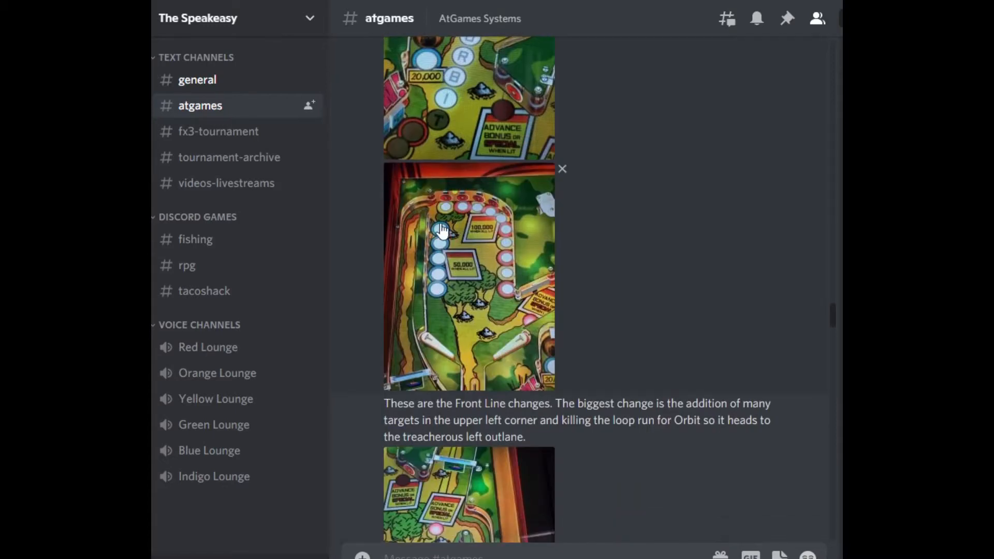
mouse_move(469, 212)
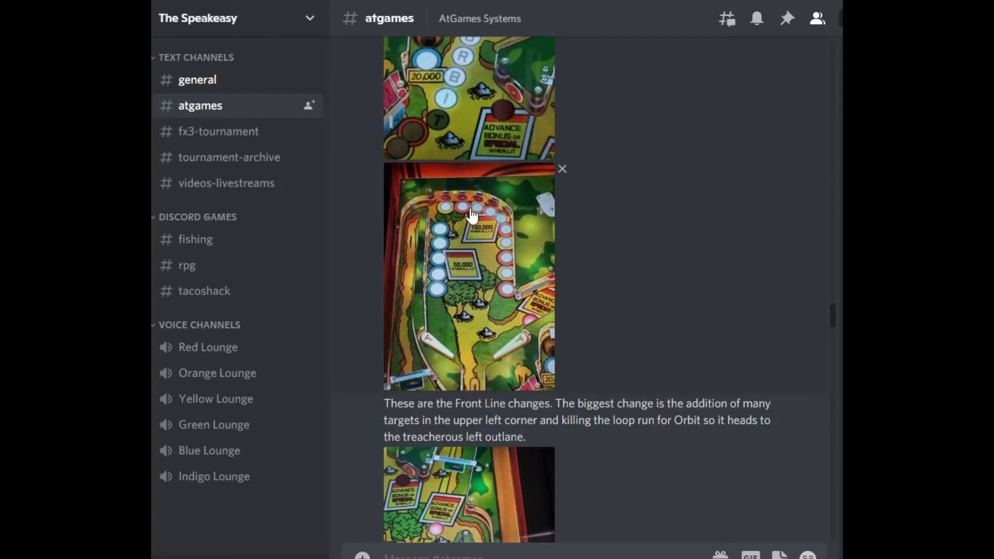
mouse_move(464, 299)
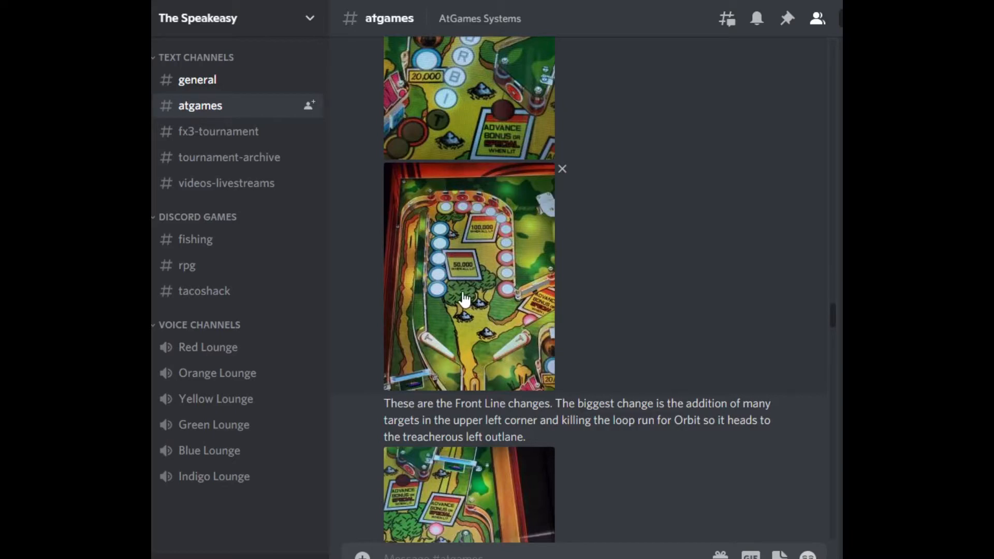
mouse_move(519, 297)
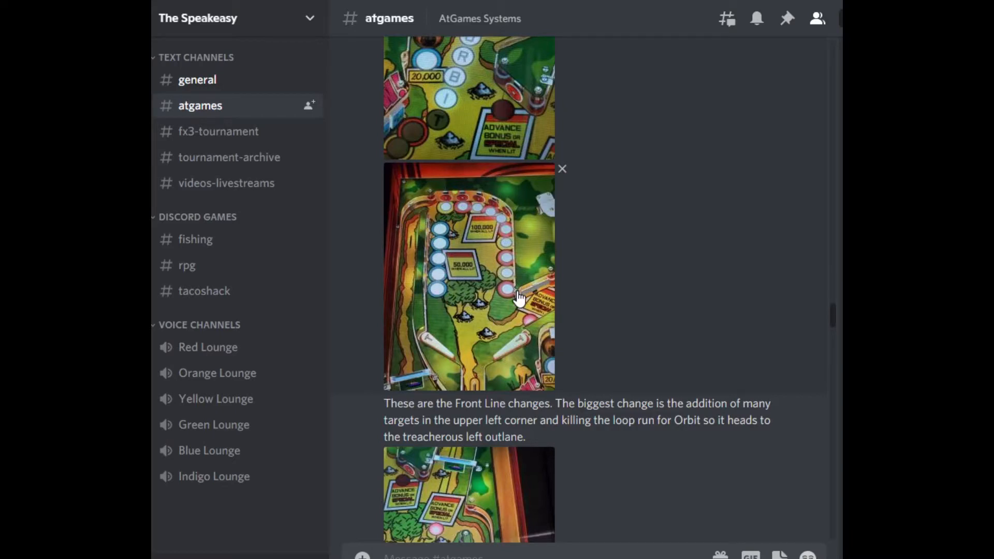
mouse_move(437, 325)
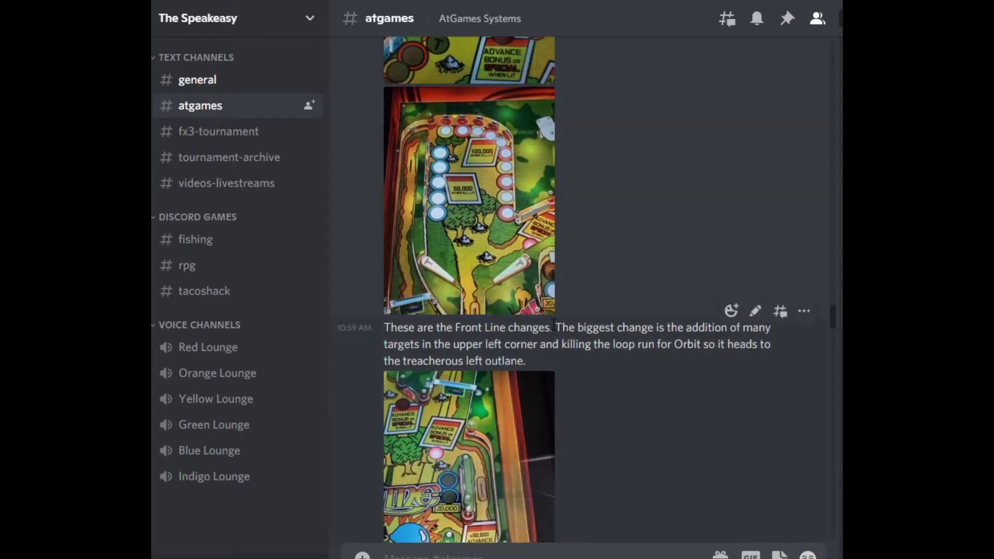
scroll("down", 3)
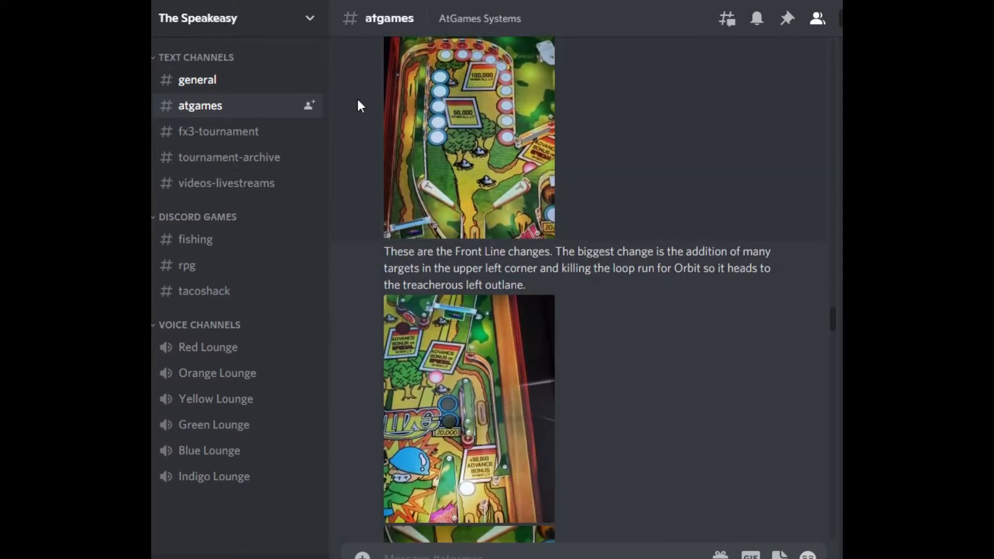
scroll("down", 3)
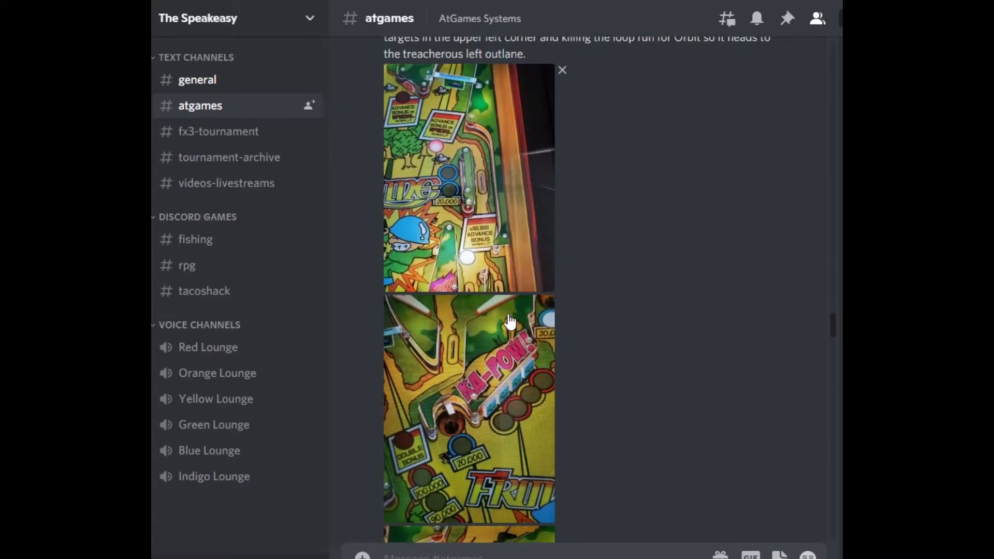
Scroll down to the photo under 'See Front Line before the changes here.'
scroll("down", 3)
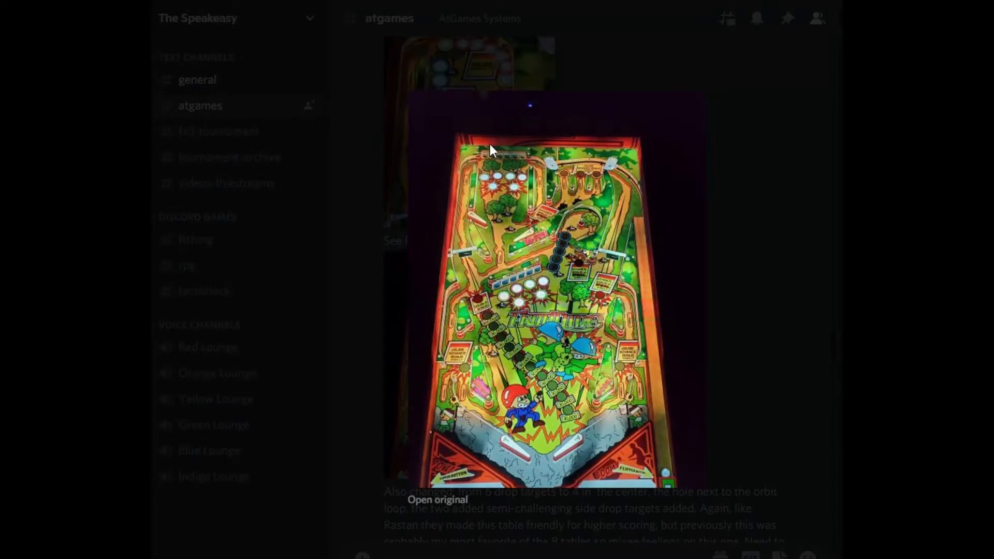
mouse_move(491, 166)
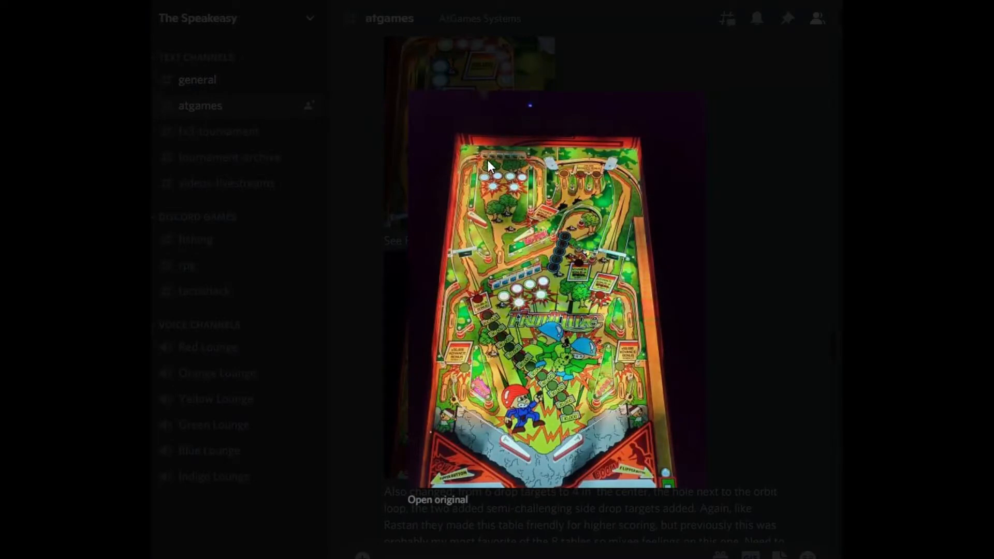
mouse_move(507, 134)
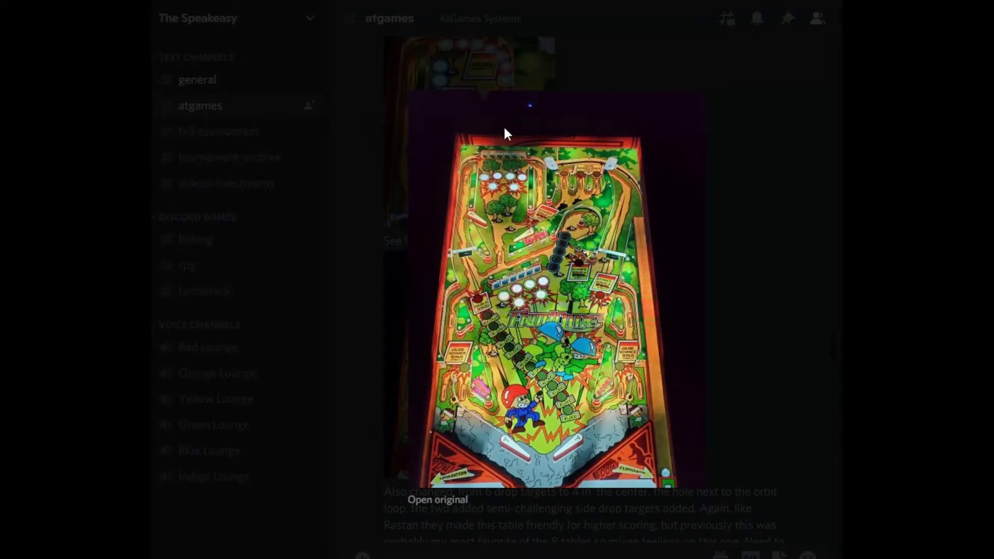
mouse_move(535, 242)
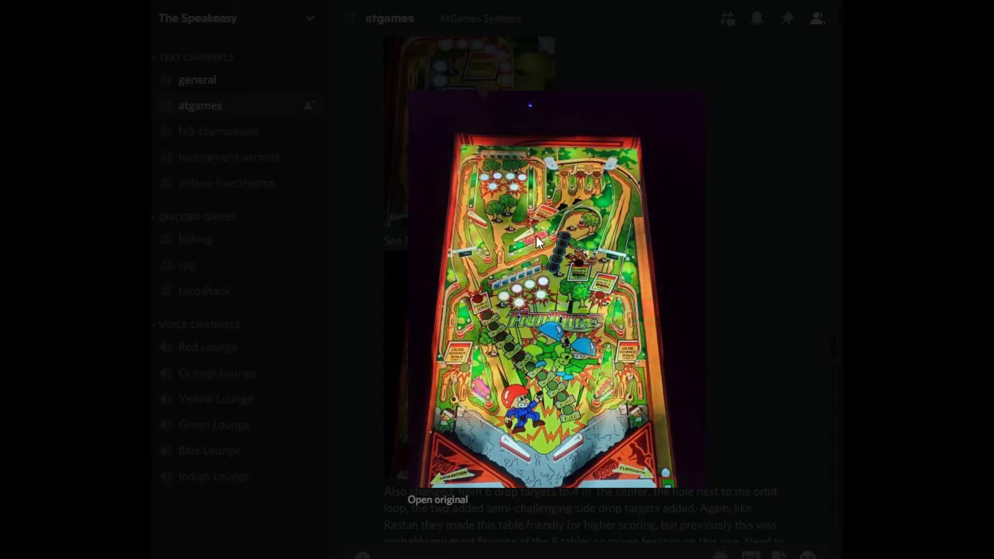
mouse_move(559, 265)
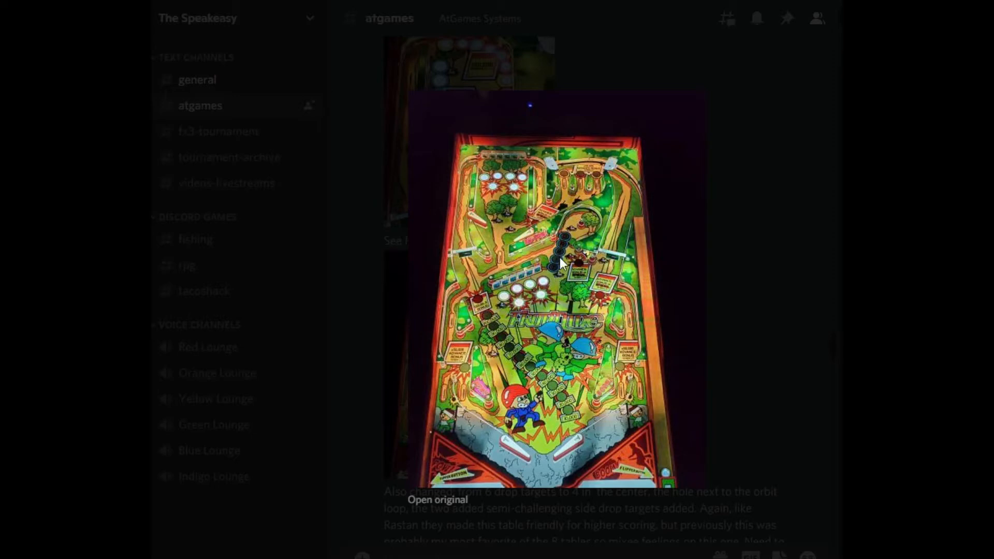
mouse_move(572, 273)
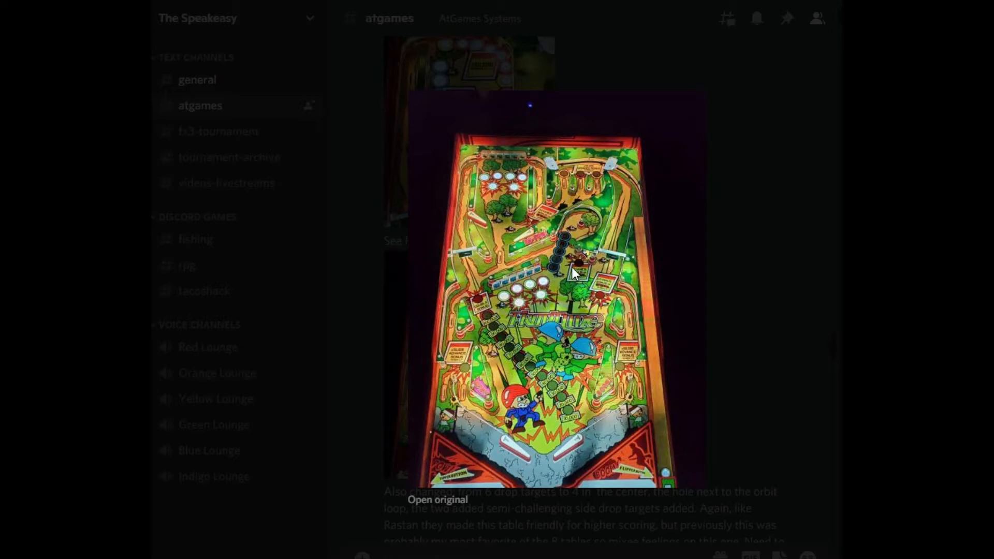
mouse_move(577, 273)
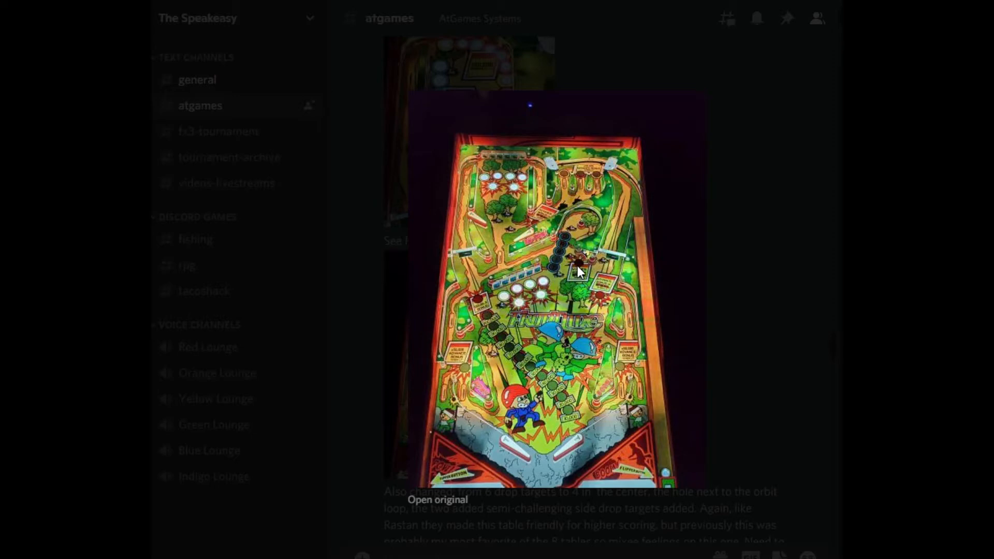
mouse_move(590, 265)
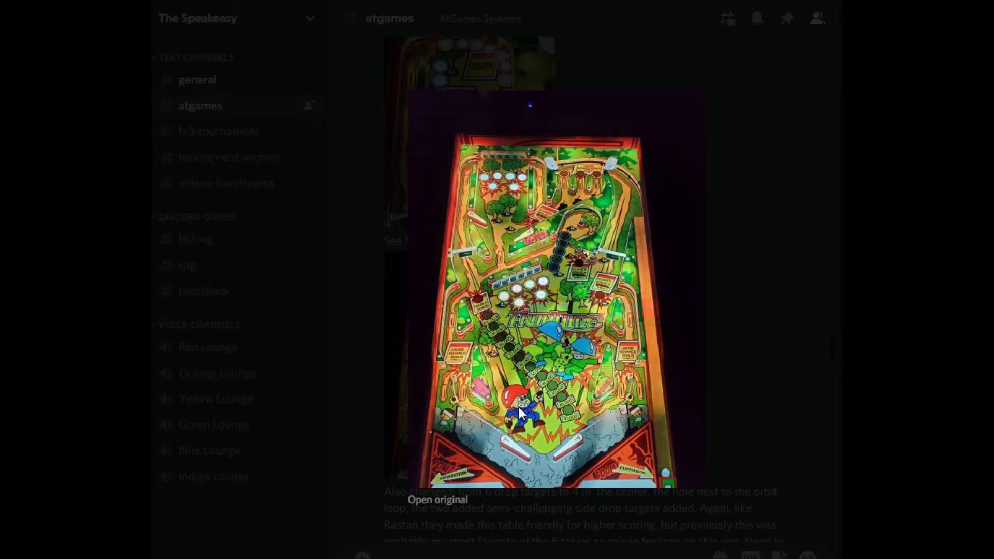
mouse_move(560, 286)
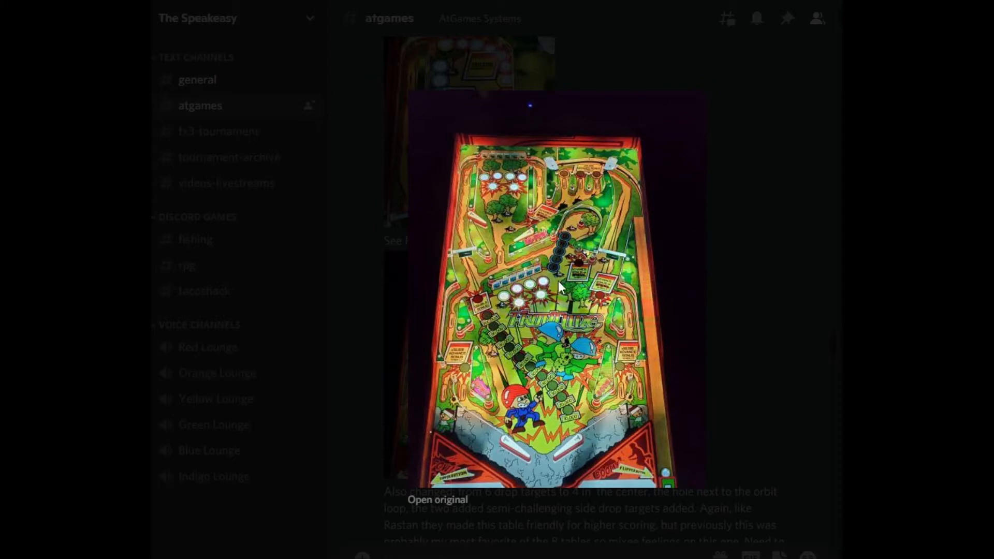
mouse_move(517, 445)
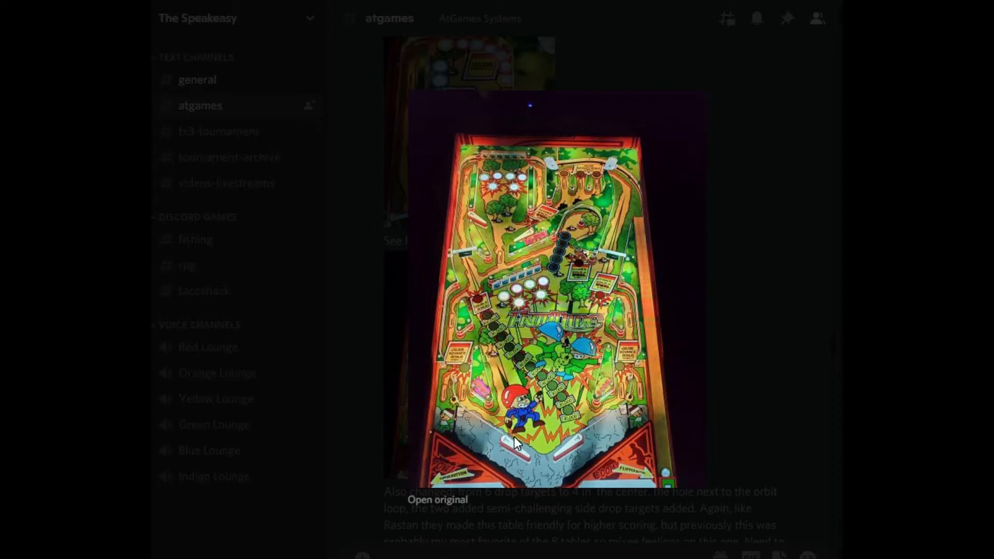
mouse_move(462, 302)
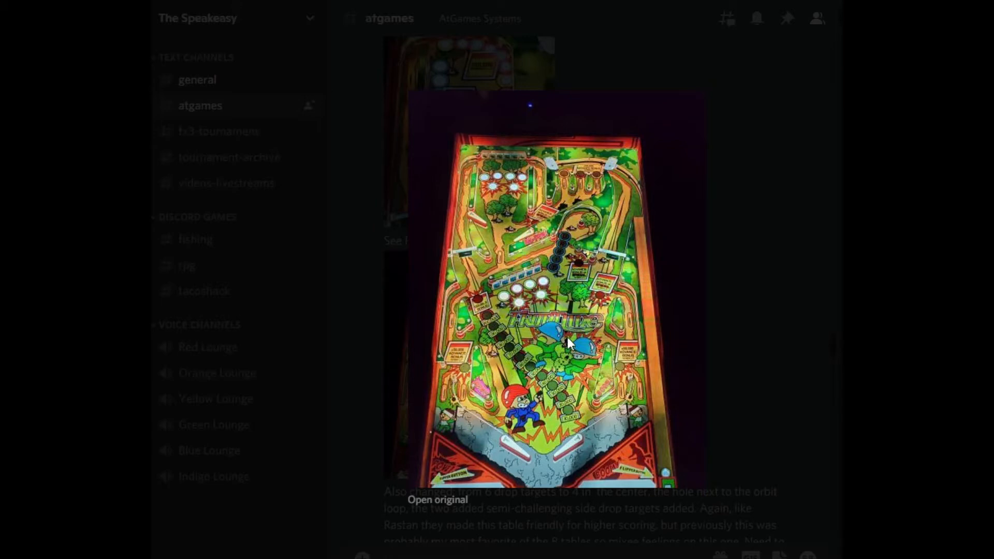
mouse_move(450, 358)
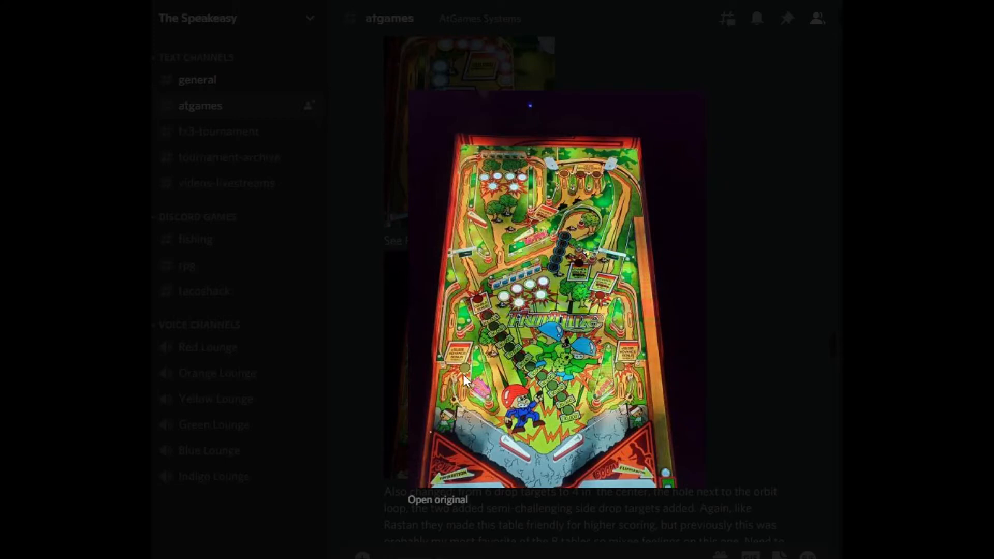
mouse_move(501, 275)
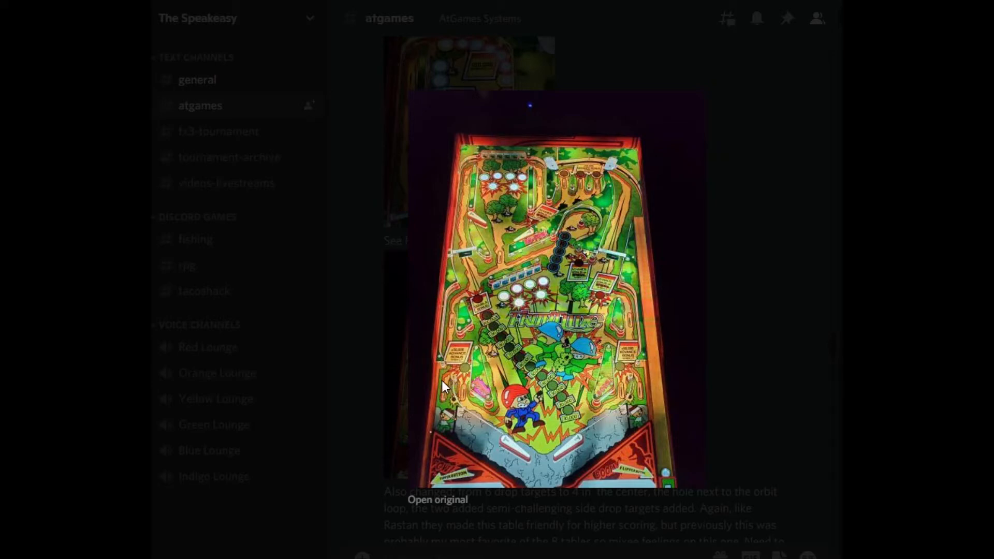
mouse_move(510, 445)
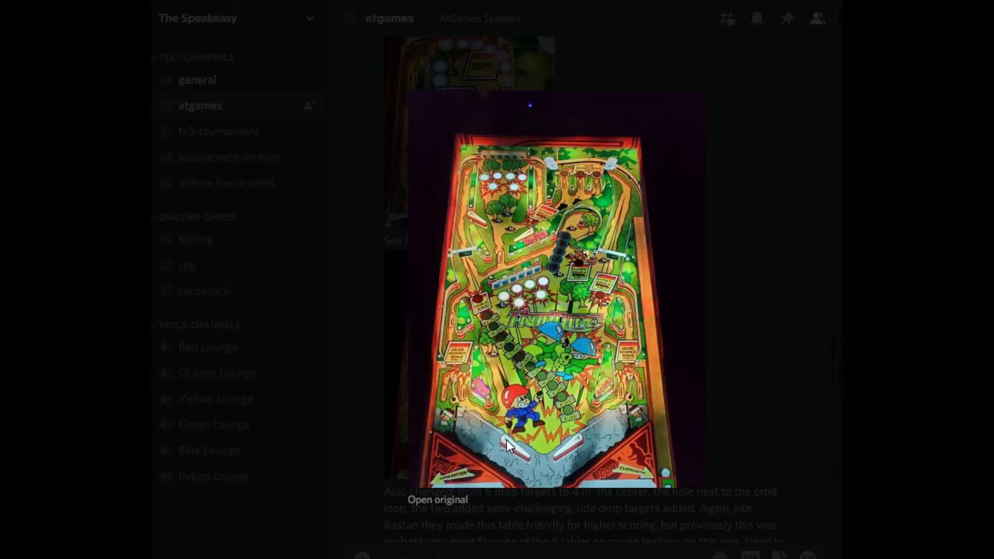
mouse_move(444, 374)
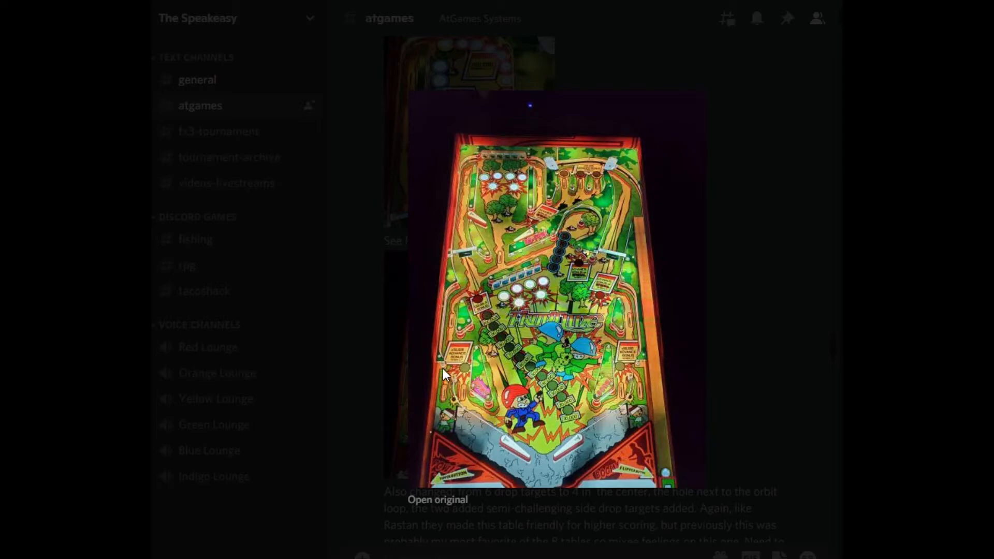
mouse_move(840, 341)
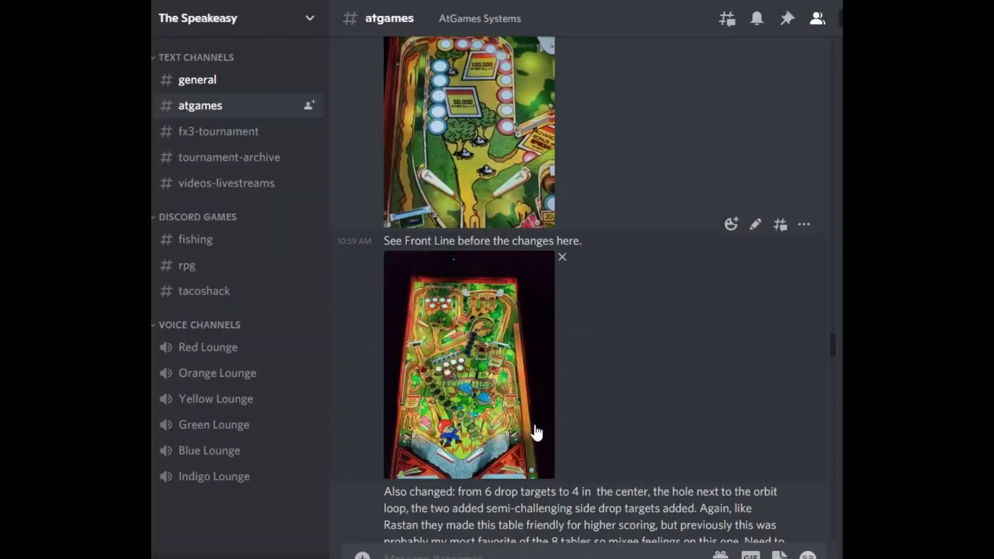
Scroll down to the Front Line 'Also changed' note and the full-view comparison photo
scroll("down", 3)
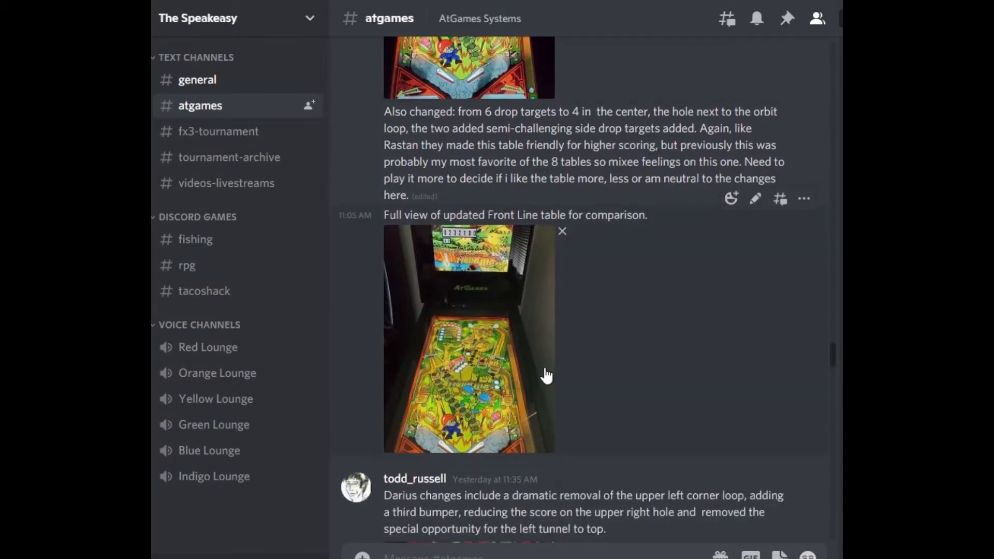
mouse_move(480, 377)
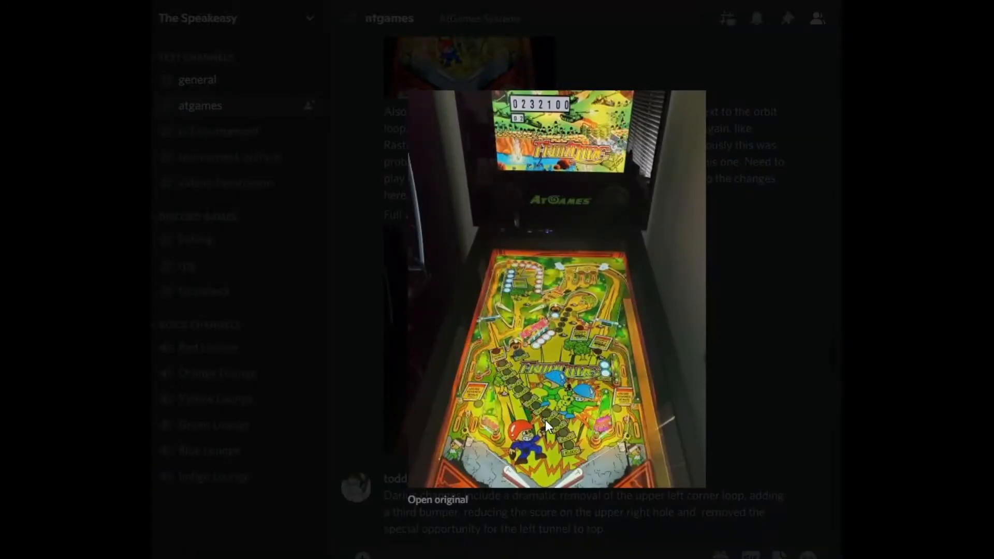
mouse_move(502, 333)
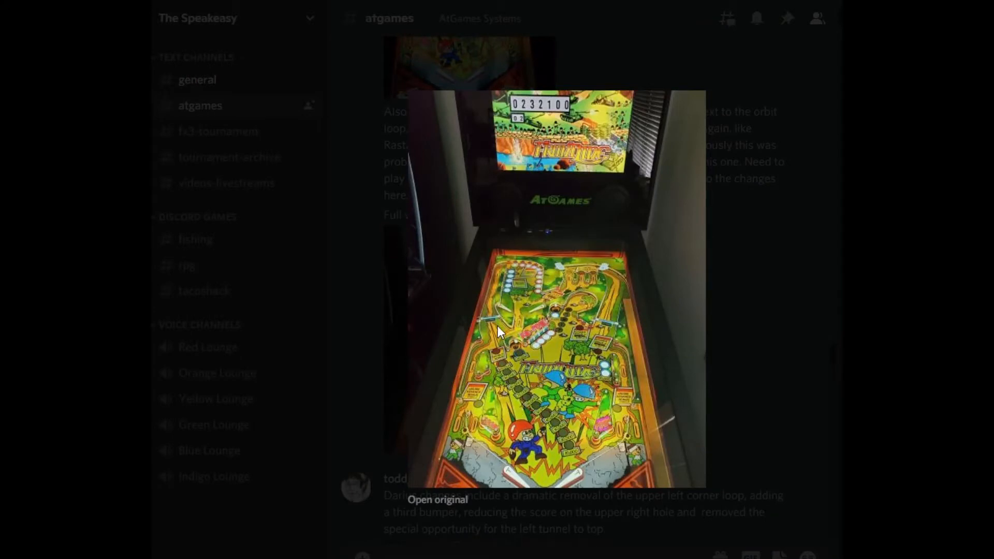
mouse_move(561, 316)
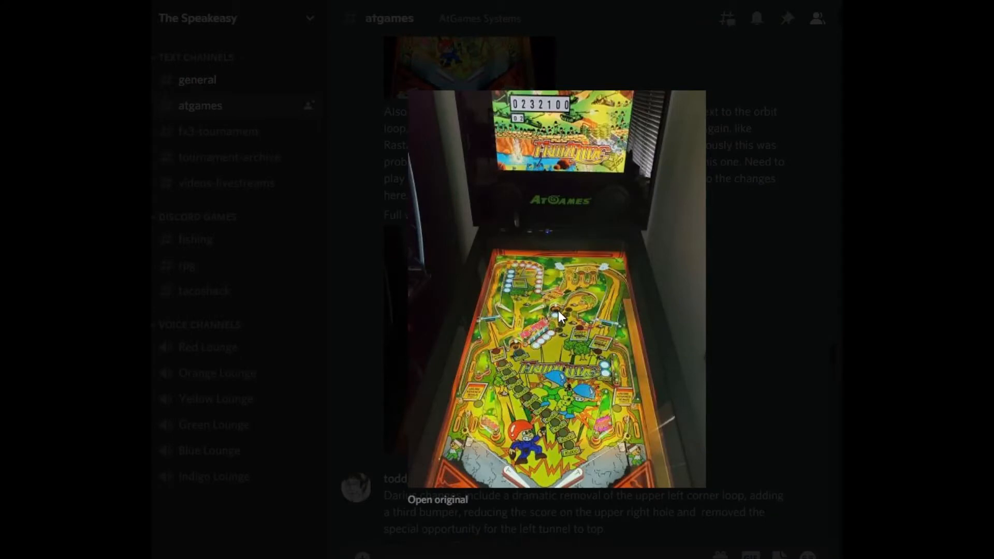
mouse_move(535, 239)
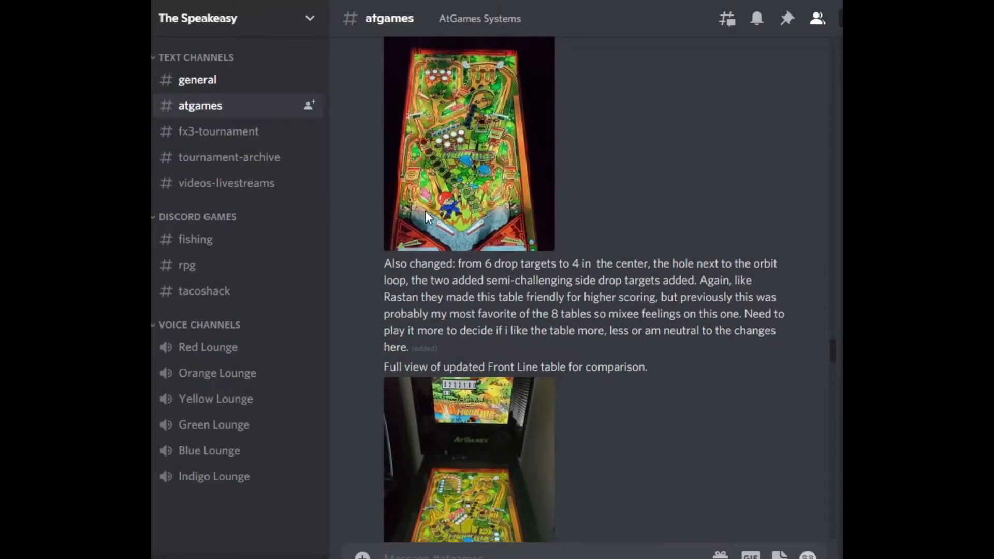
Scroll past the Darius change photos to the 'Darius before the changes' photo and the Space Invaders note
left_click(468, 144)
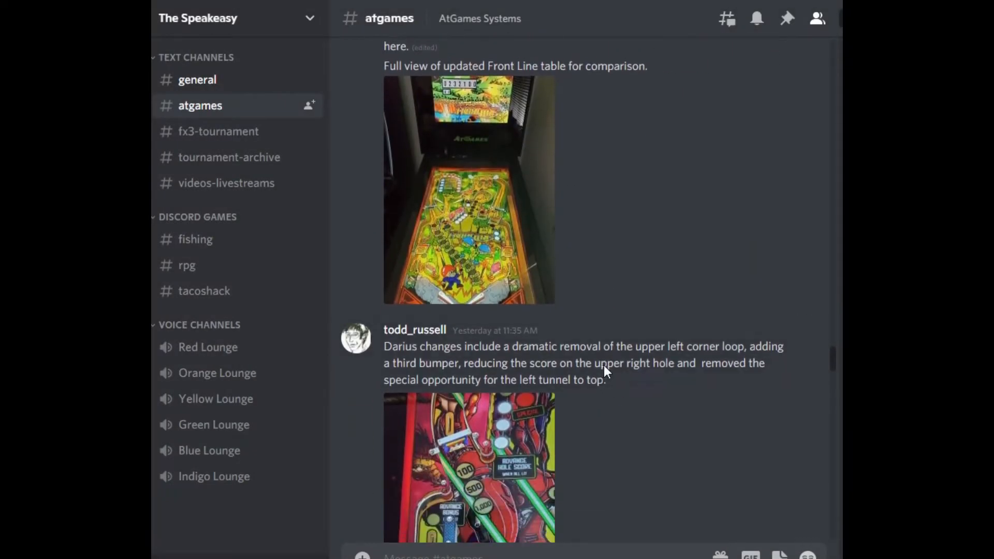
scroll("up", 3)
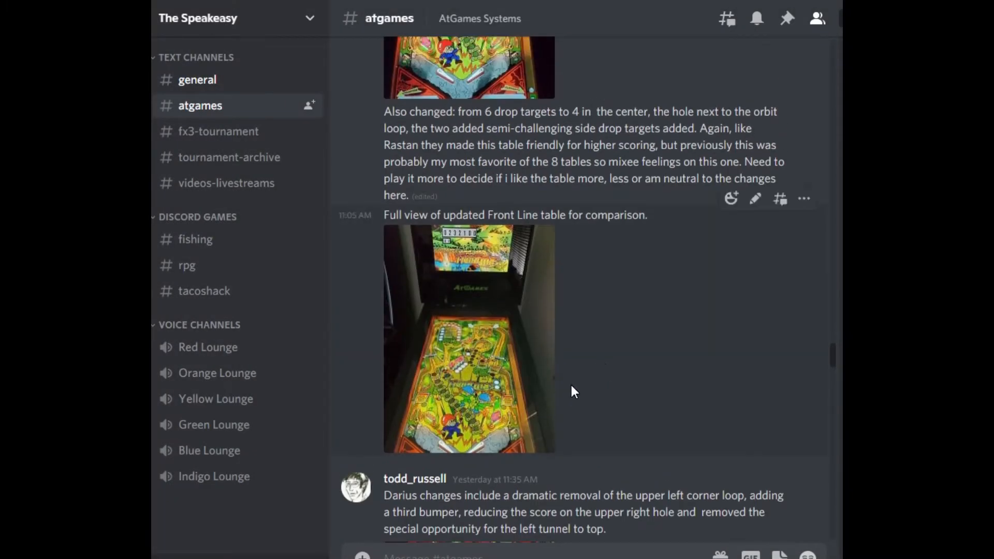
scroll("down", 3)
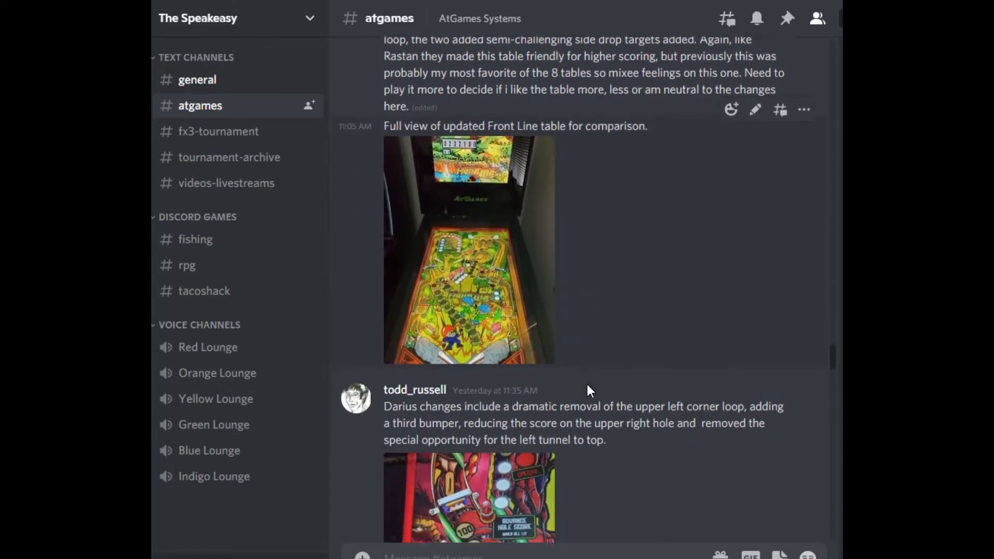
scroll("down", 3)
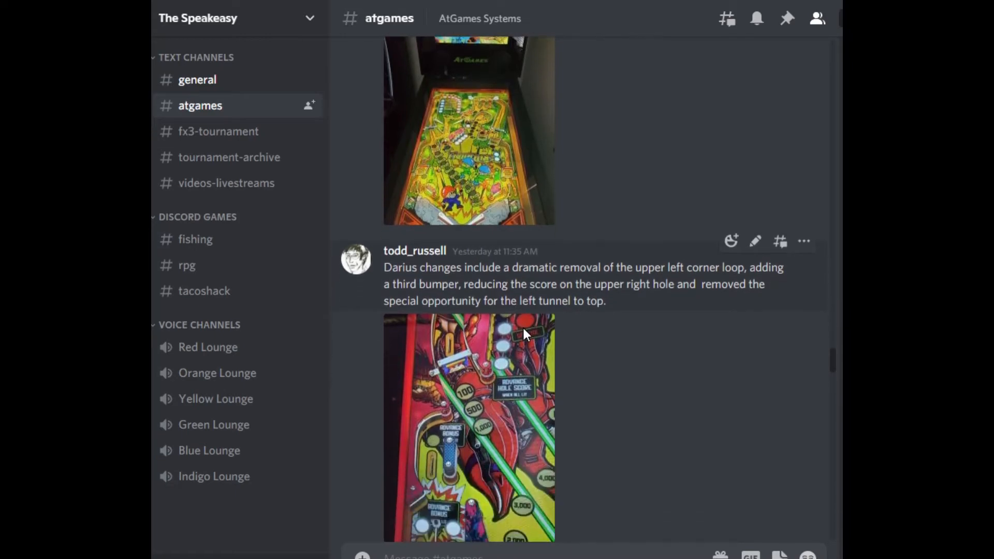
scroll("down", 3)
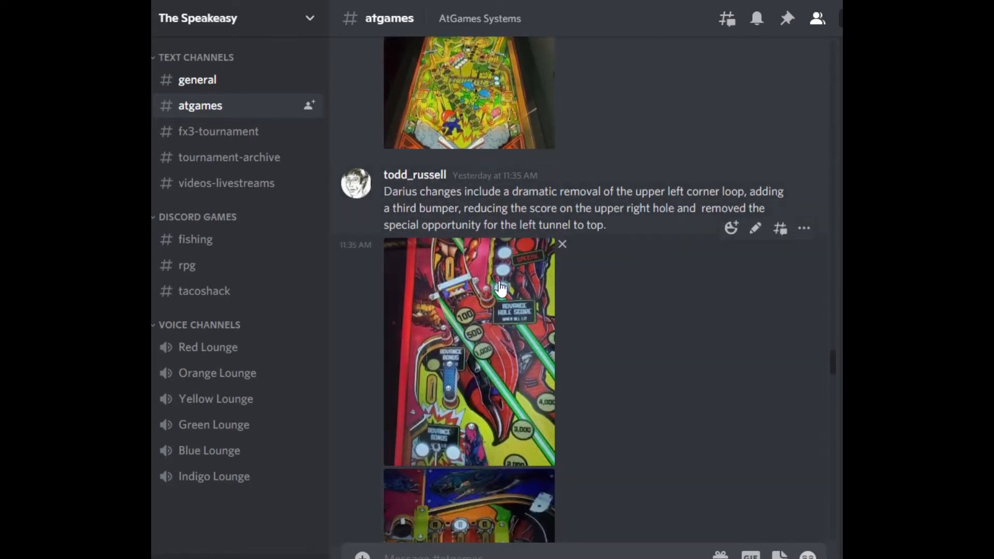
scroll("down", 3)
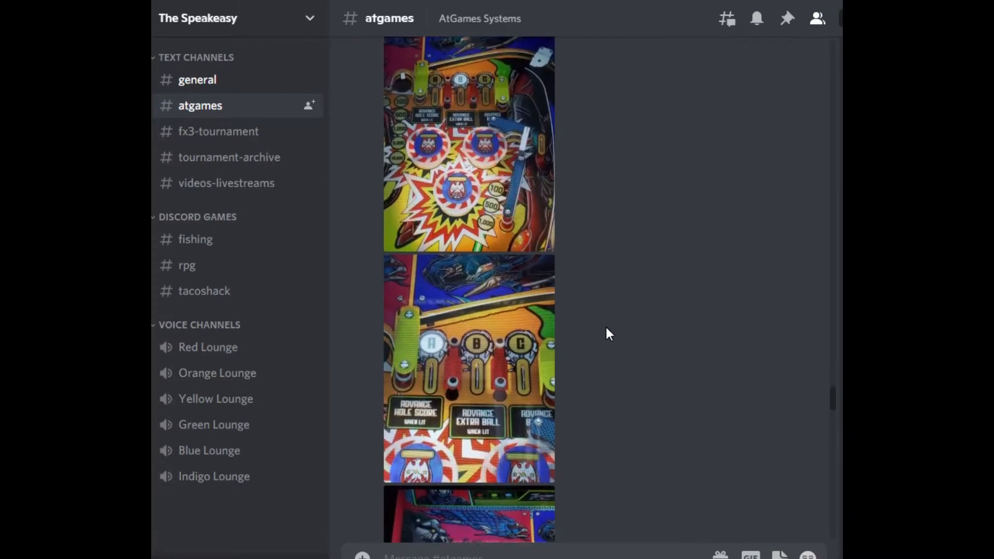
scroll("down", 3)
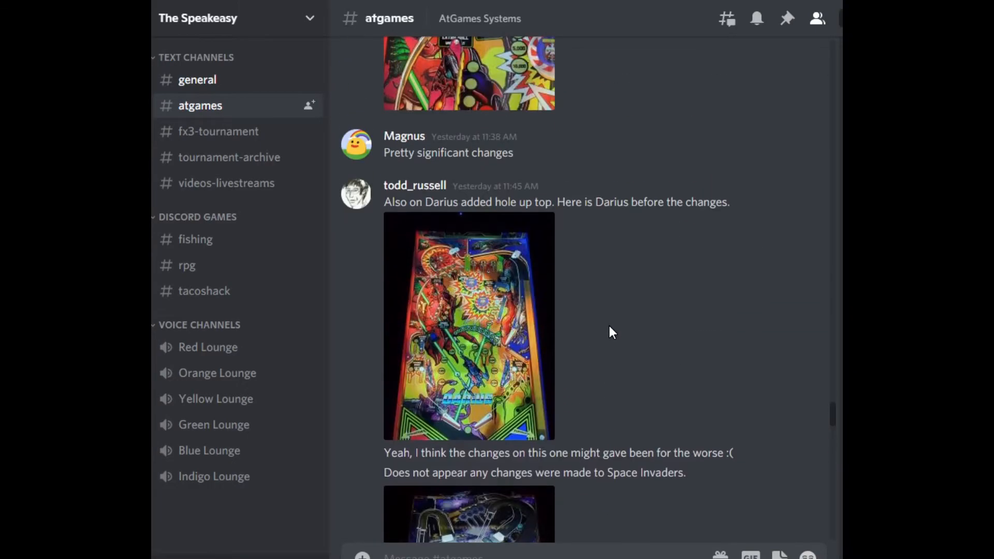
Enlarge the photo of Darius before the changes
left_click(468, 326)
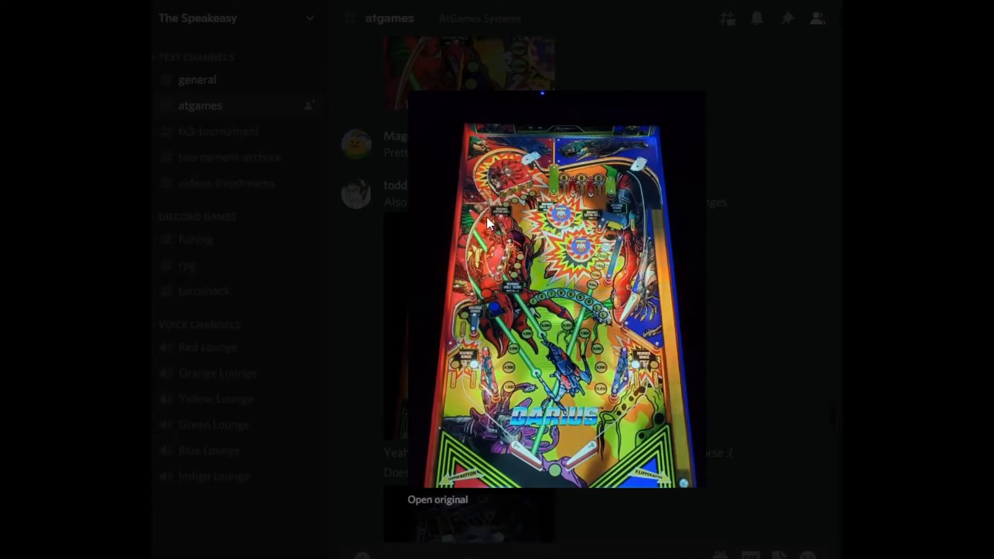
mouse_move(569, 272)
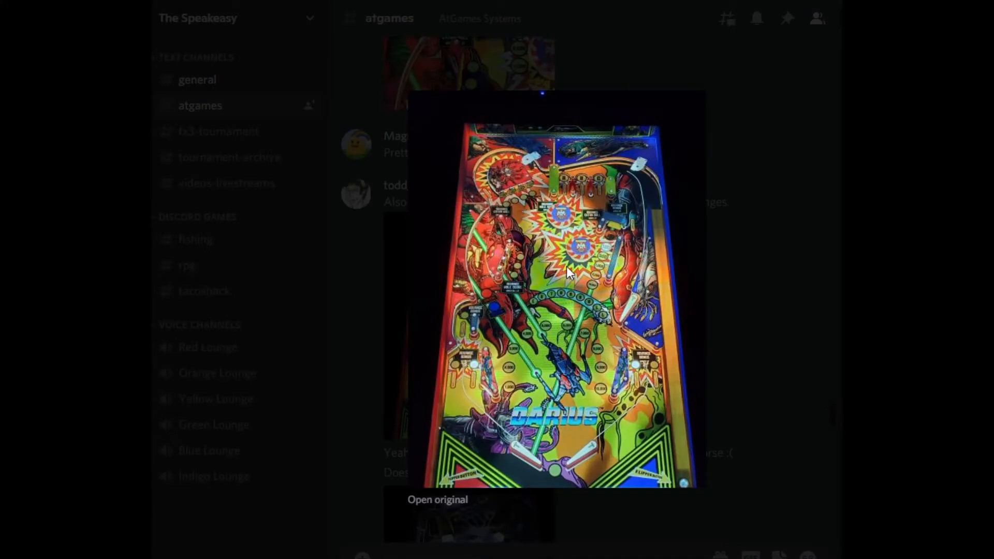
mouse_move(604, 270)
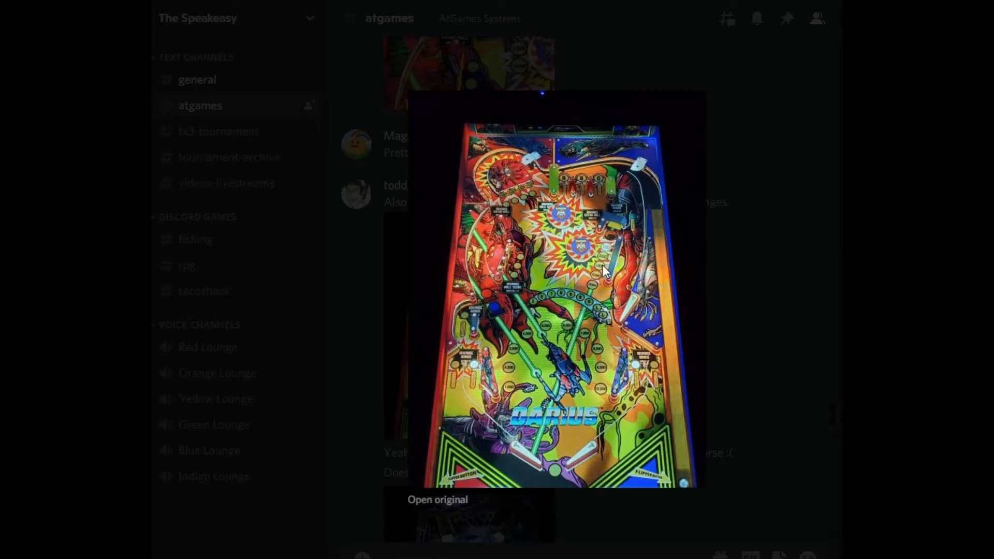
mouse_move(573, 254)
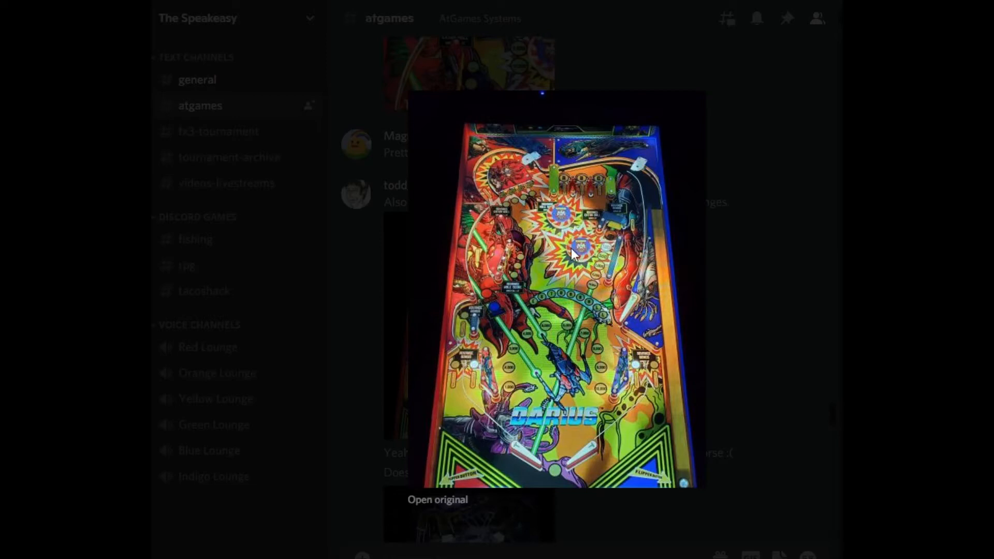
mouse_move(508, 314)
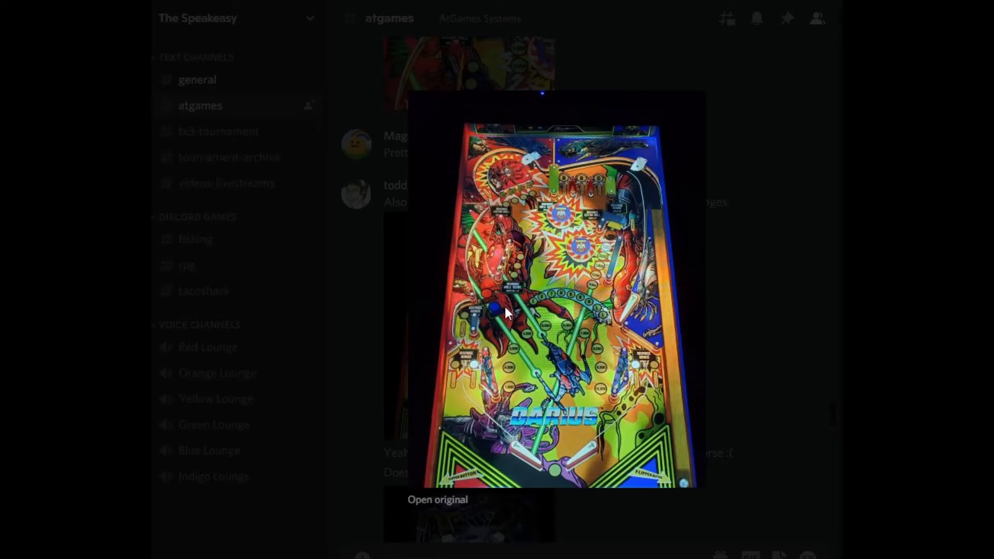
mouse_move(614, 228)
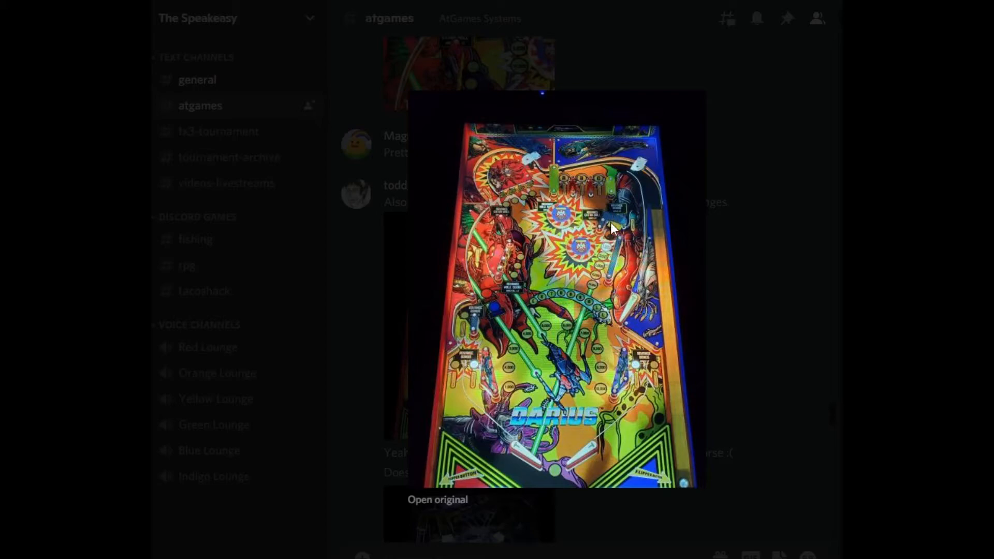
mouse_move(720, 336)
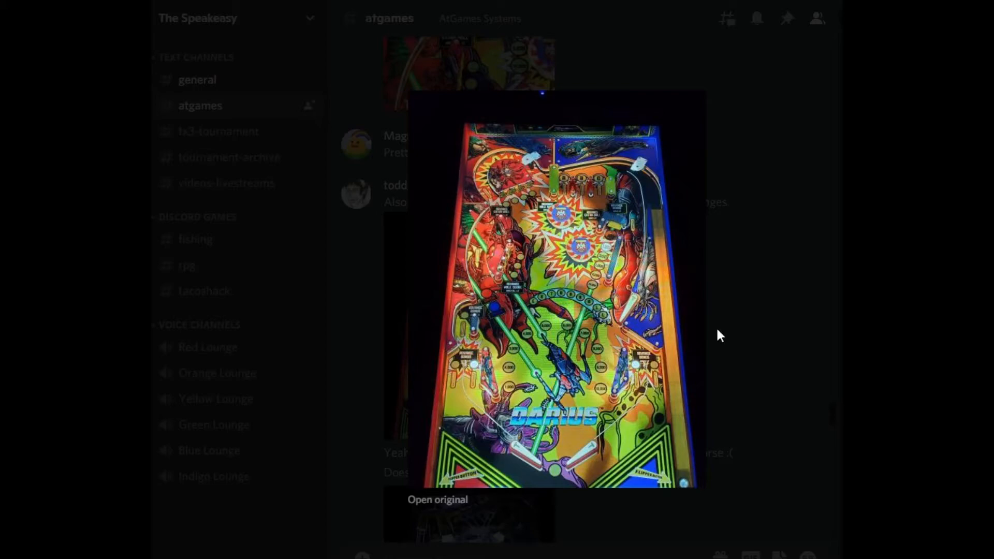
Close the enlarged Darius photo and scroll down through the close-up lower-playfield photos of the updated tables
left_click(720, 336)
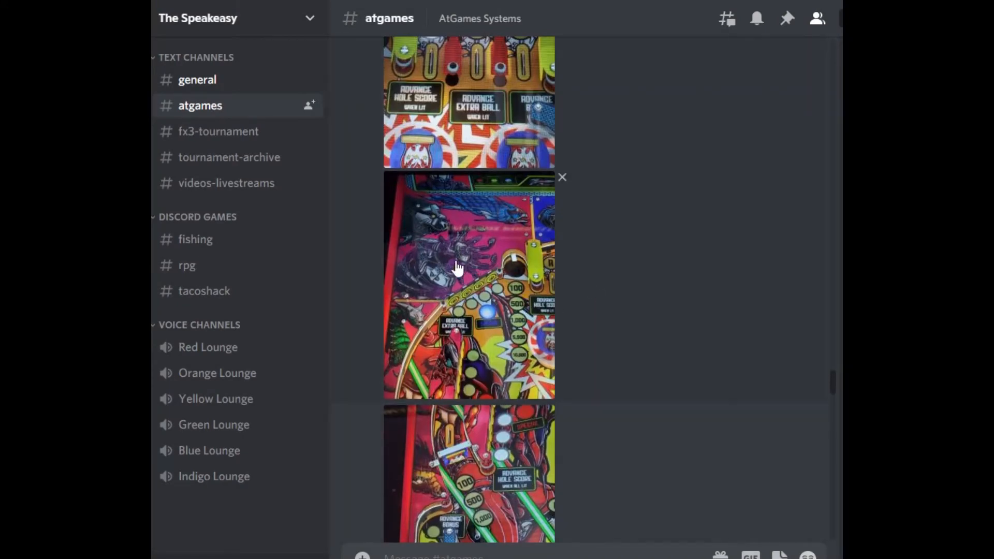
mouse_move(434, 245)
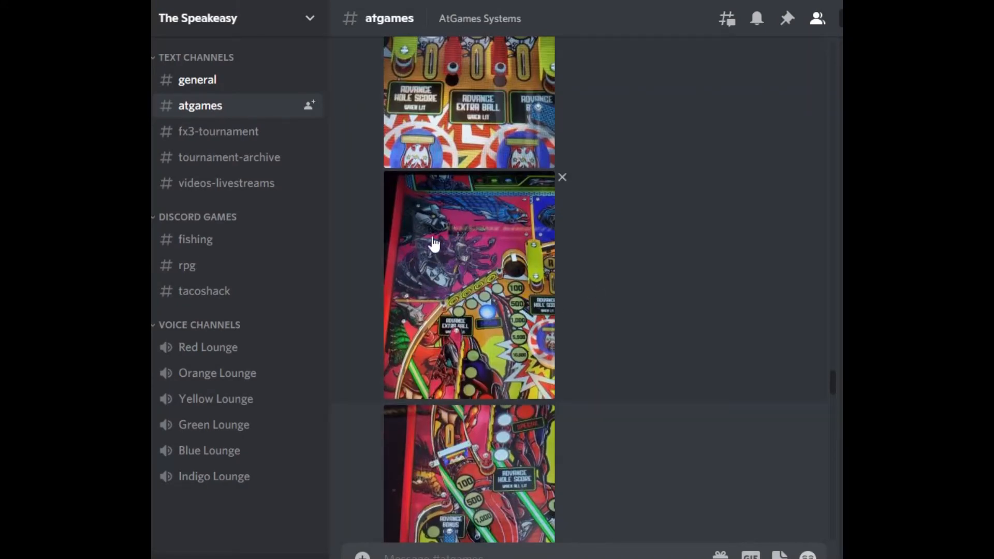
mouse_move(457, 259)
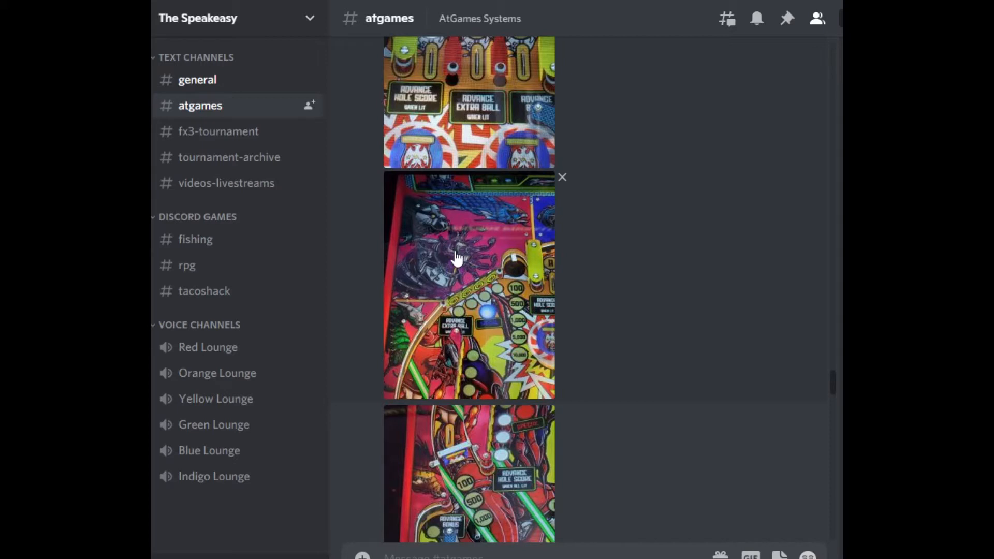
mouse_move(507, 268)
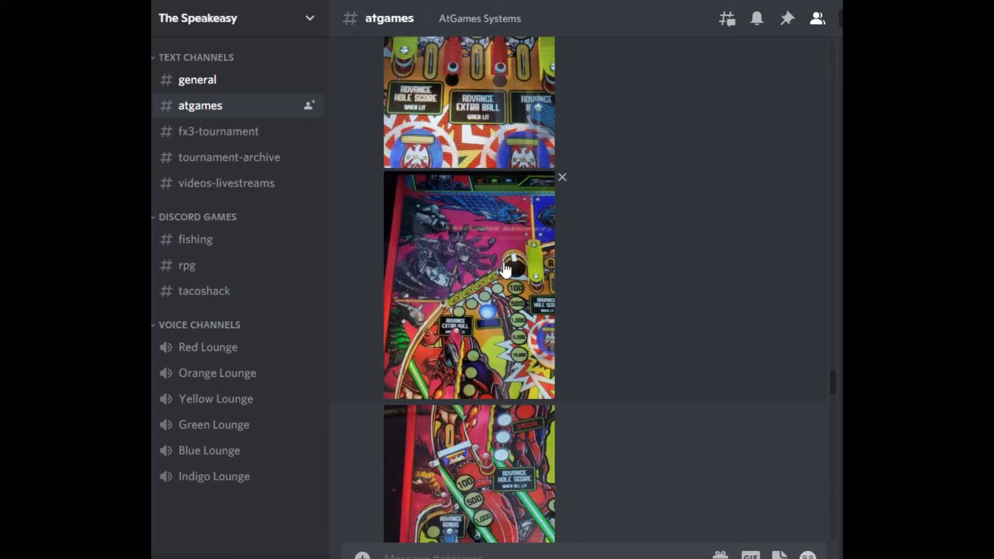
mouse_move(405, 283)
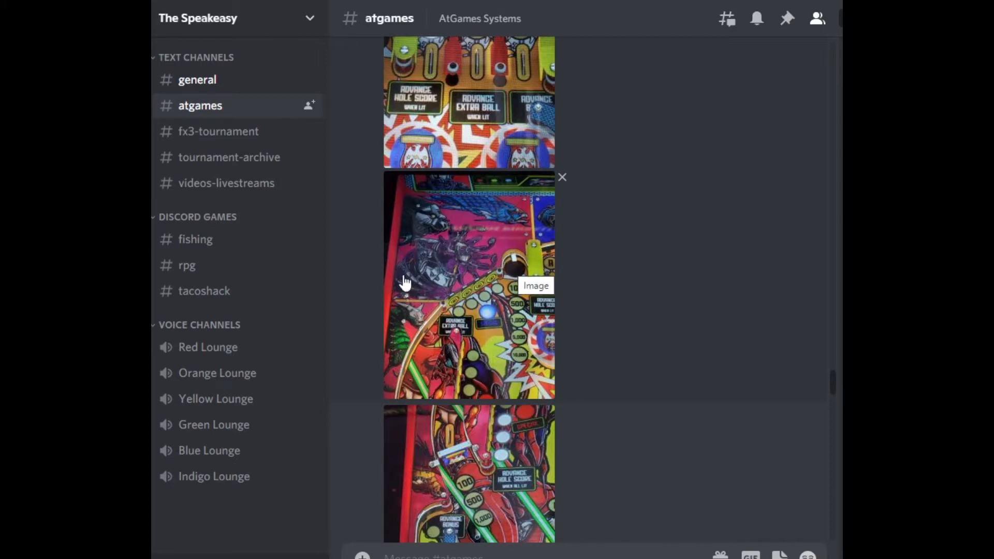
mouse_move(563, 472)
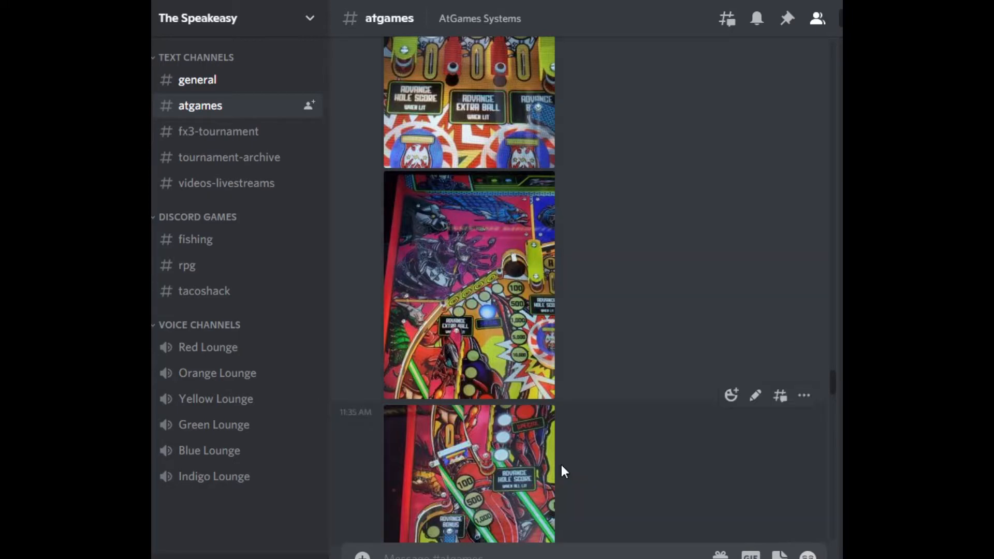
mouse_move(422, 281)
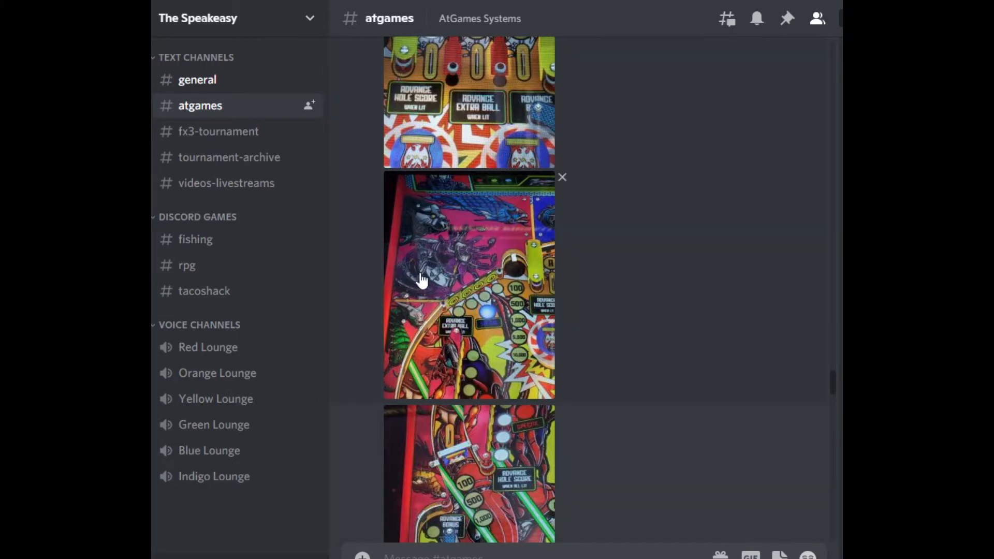
mouse_move(523, 371)
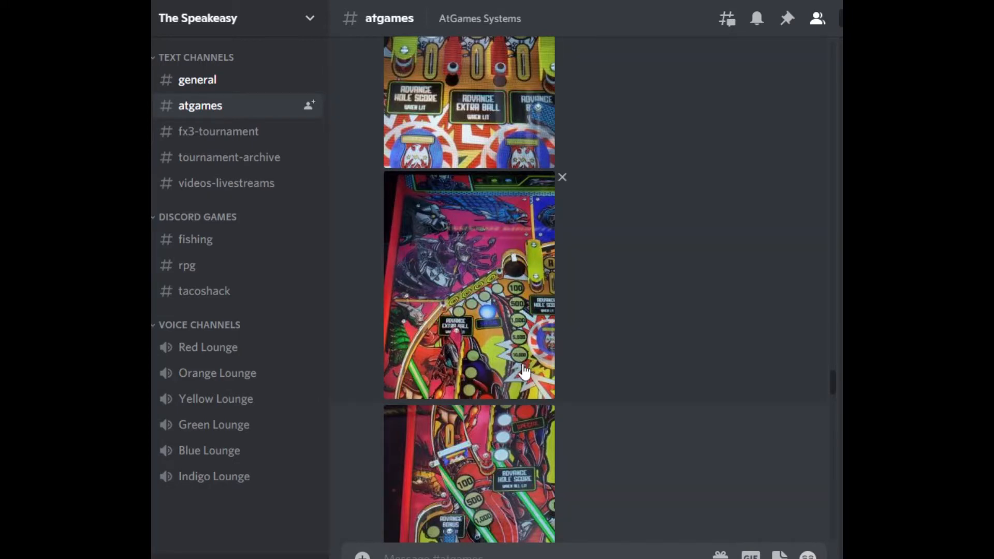
scroll("down", 3)
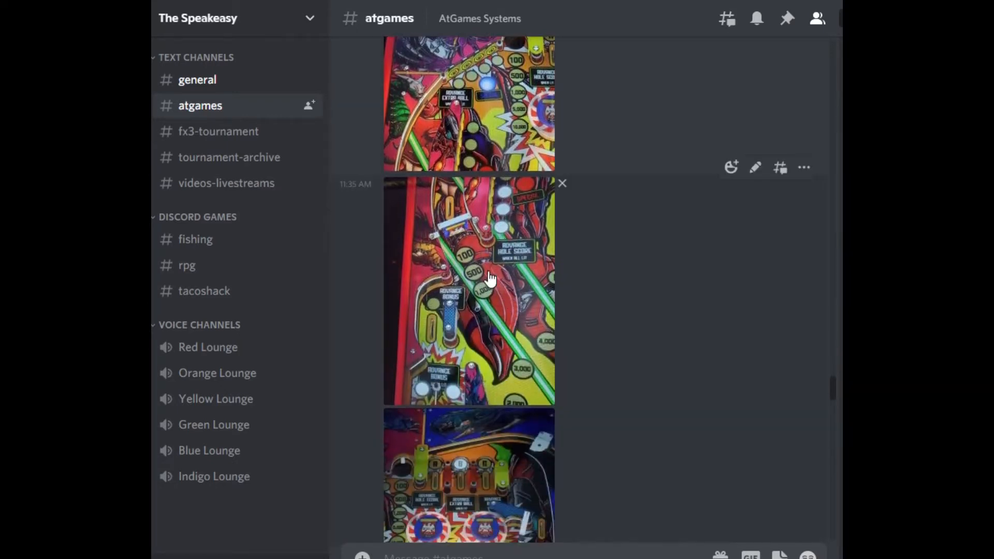
mouse_move(501, 335)
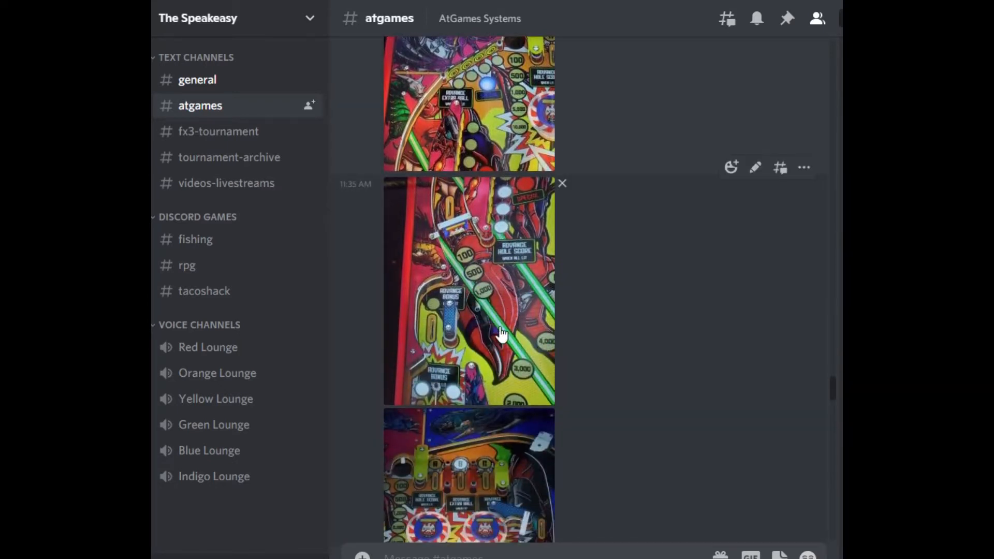
mouse_move(496, 323)
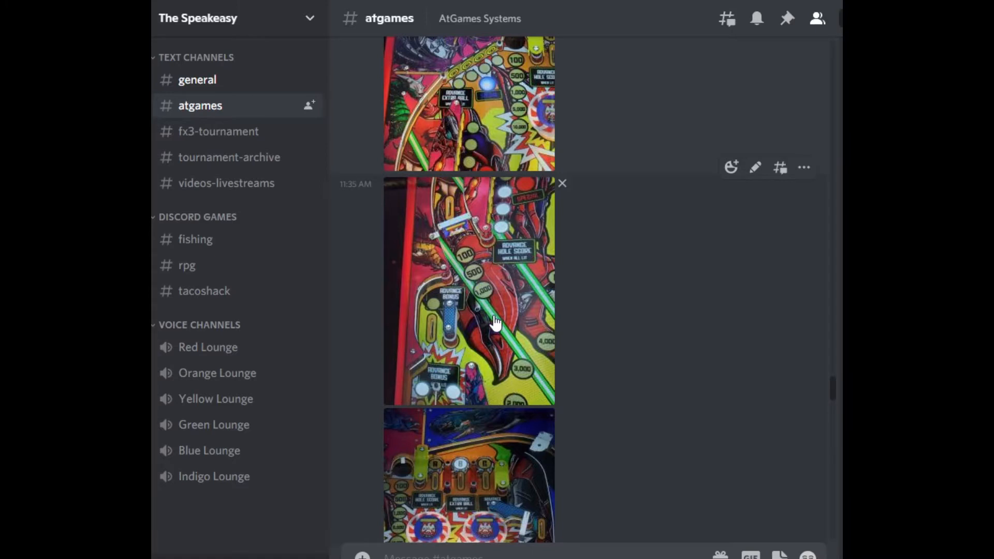
mouse_move(485, 320)
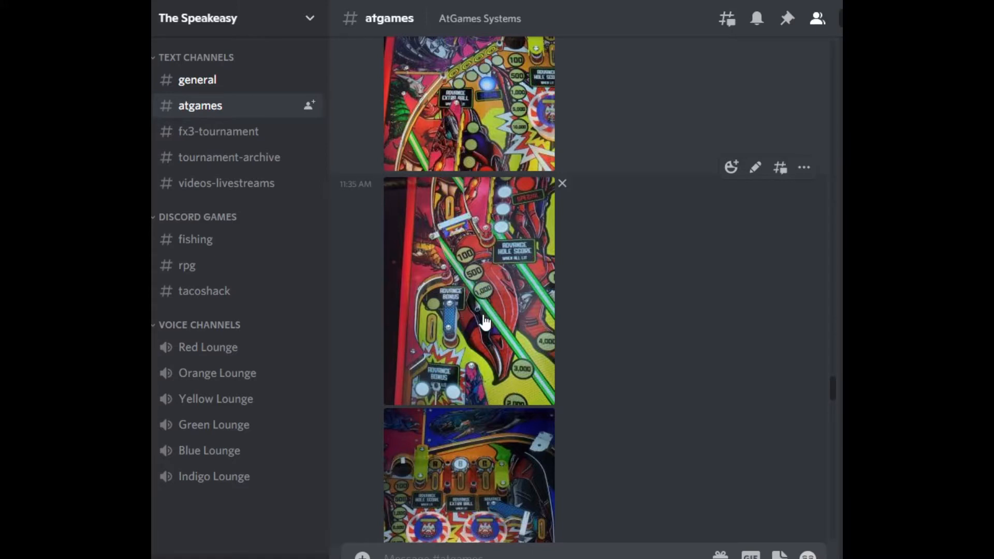
mouse_move(442, 247)
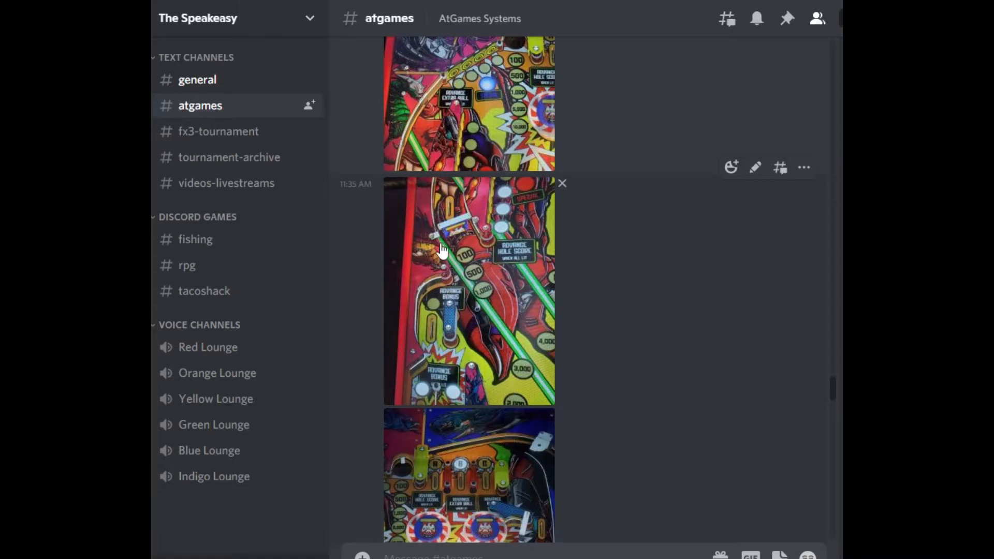
scroll("down", 3)
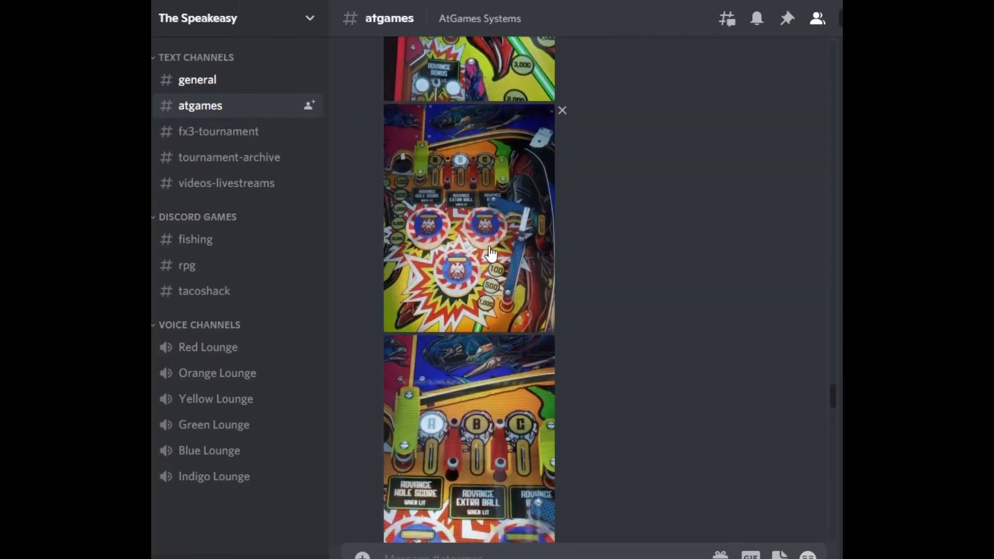
mouse_move(501, 485)
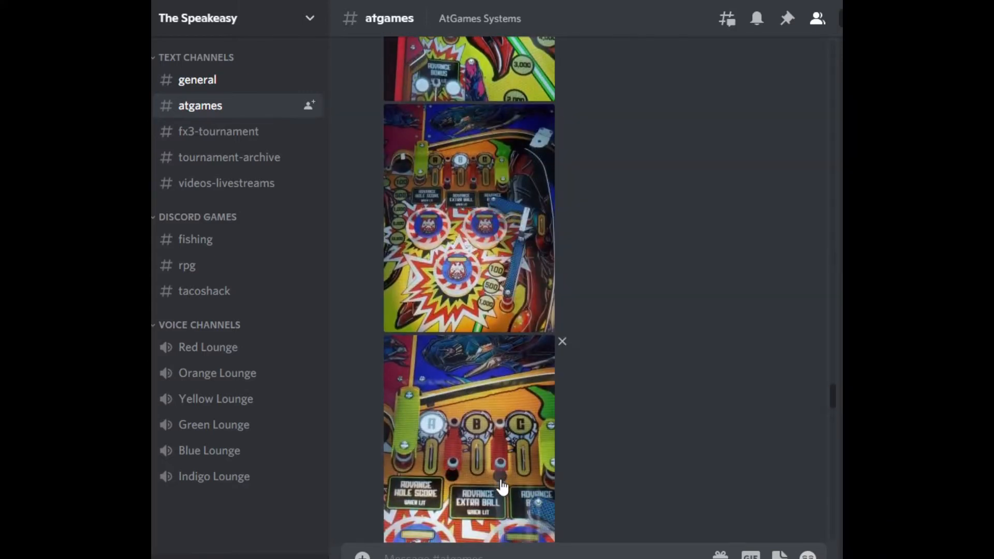
mouse_move(431, 424)
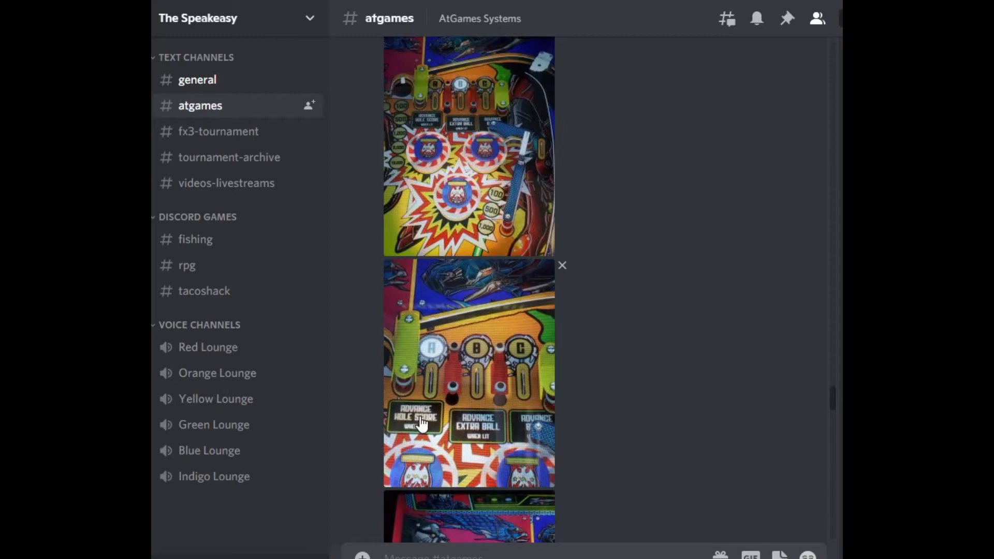
mouse_move(425, 433)
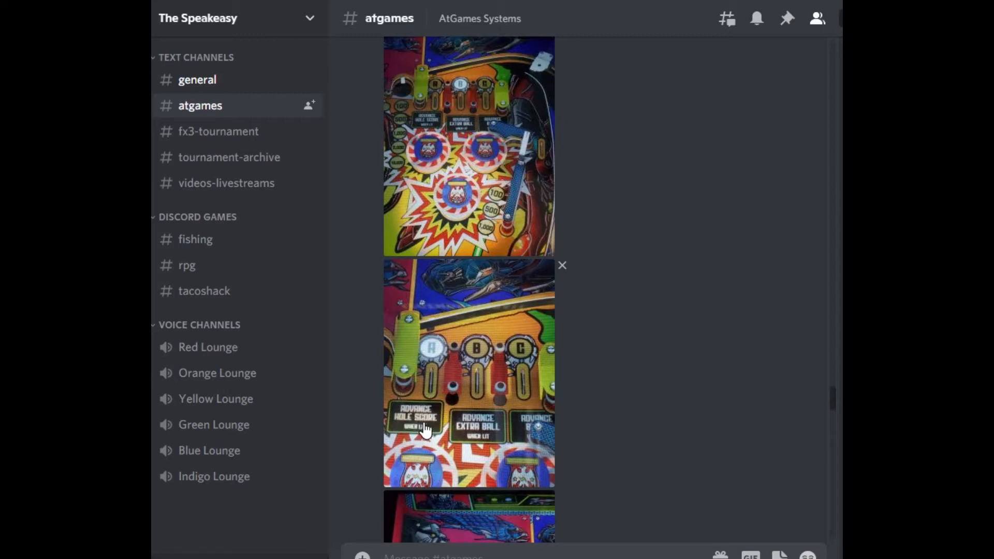
scroll("down", 3)
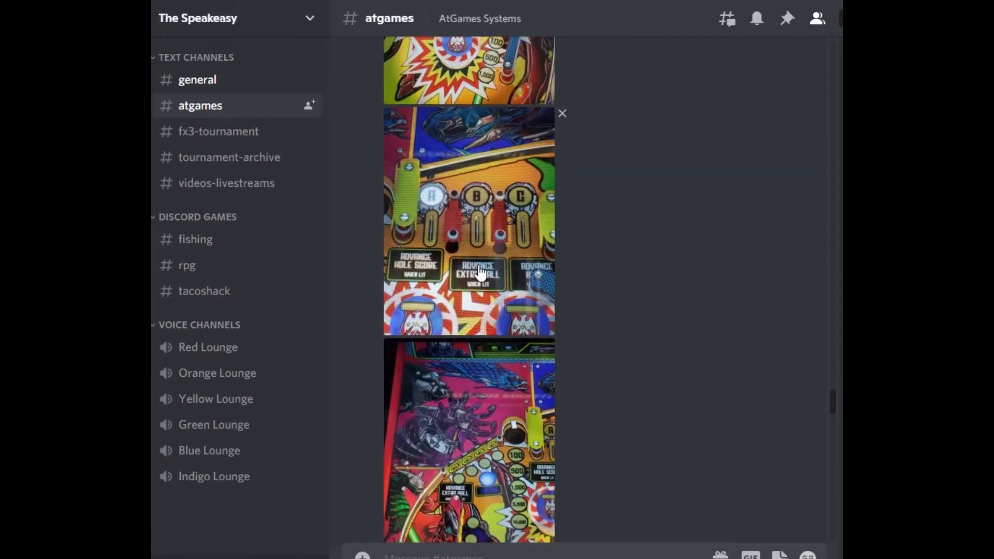
scroll("down", 3)
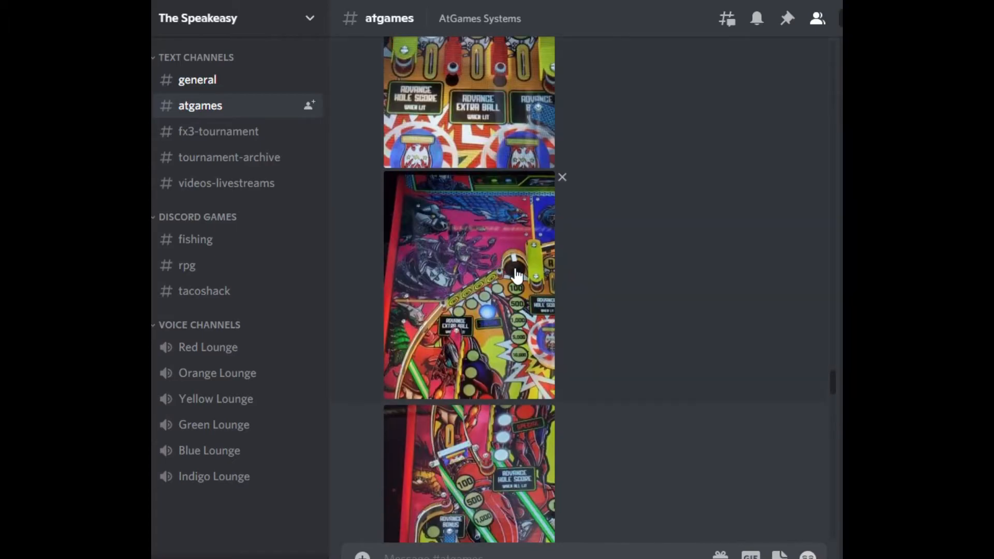
scroll("down", 3)
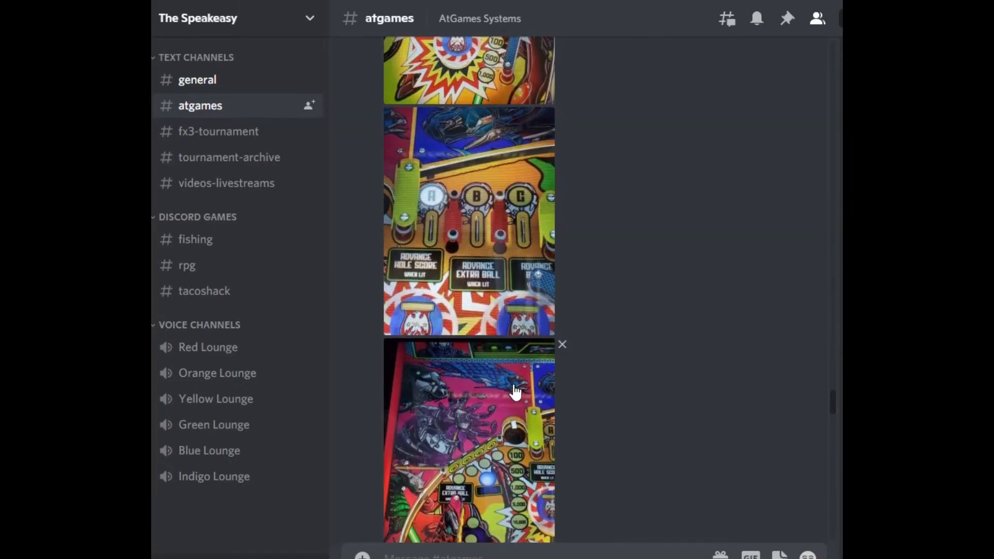
Scroll past the close-ups to the Darius before-changes photo beneath Magnus's 'Pretty significant changes' reply, glancing at Space Invaders
scroll("down", 3)
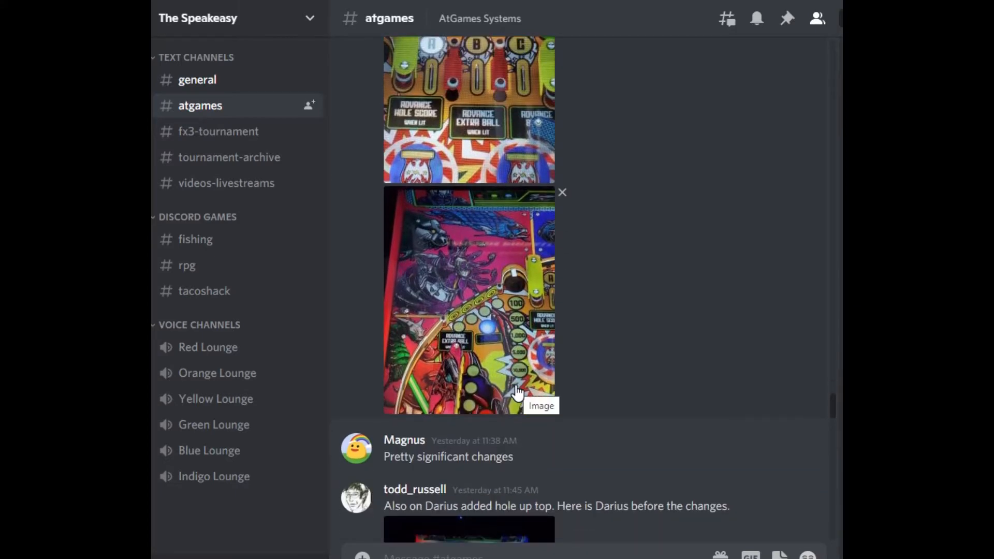
scroll("up", 3)
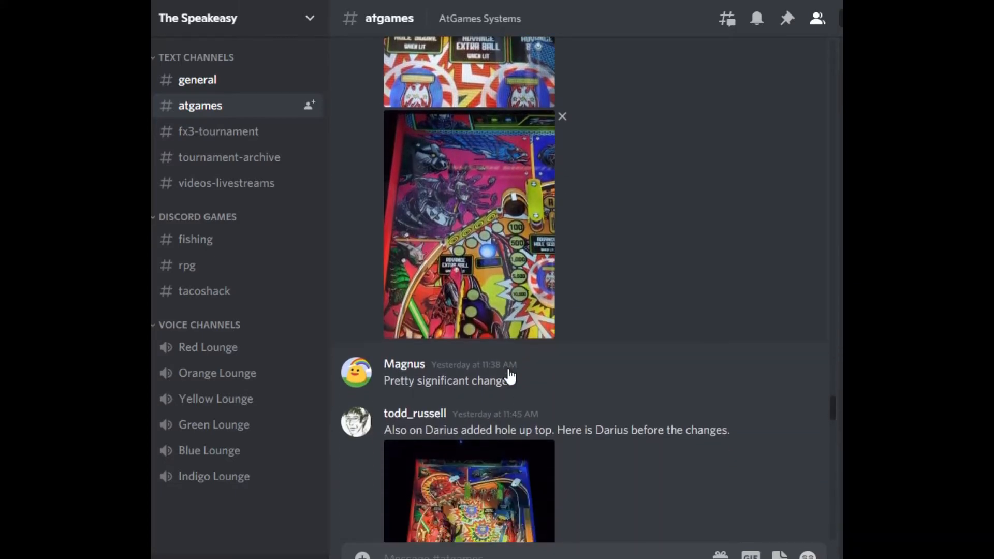
scroll("down", 3)
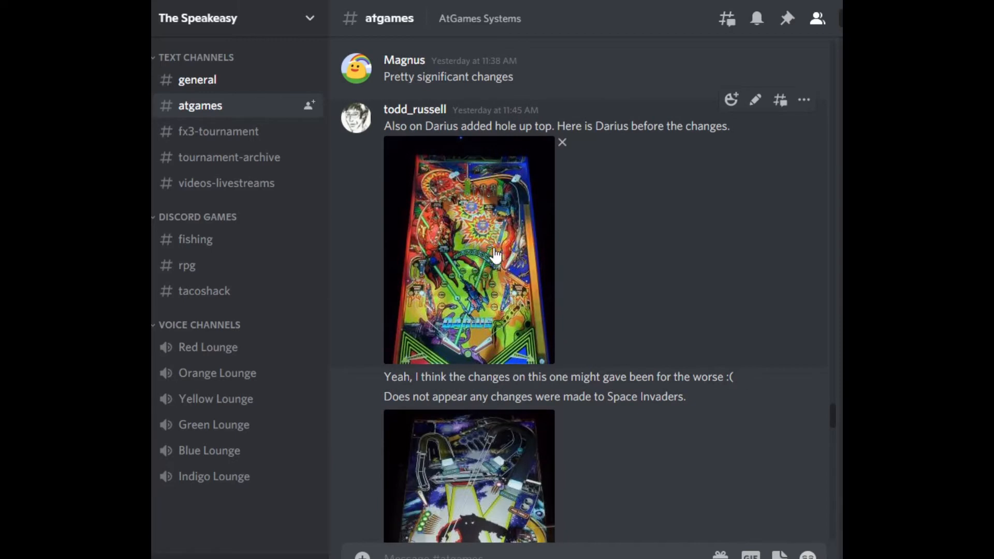
mouse_move(465, 235)
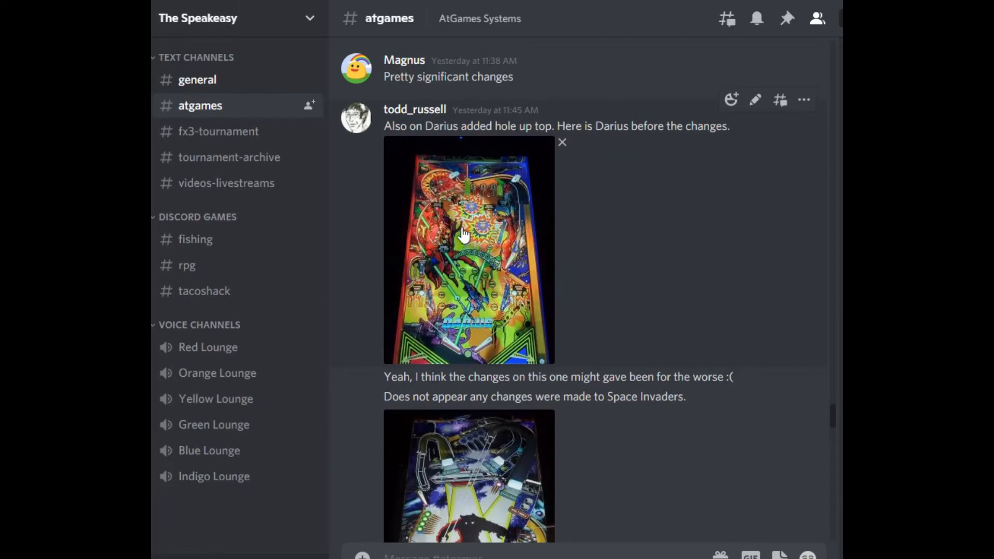
mouse_move(469, 222)
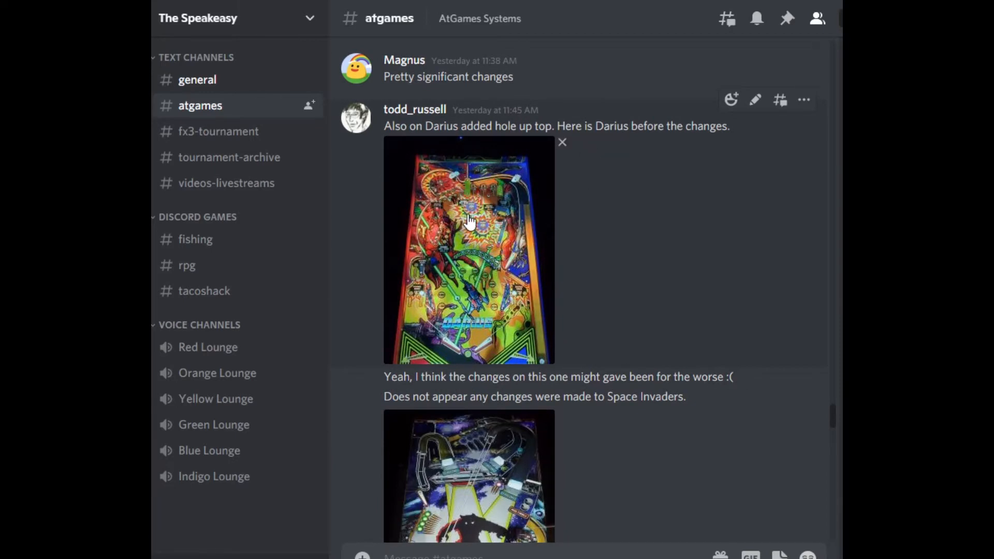
scroll("down", 3)
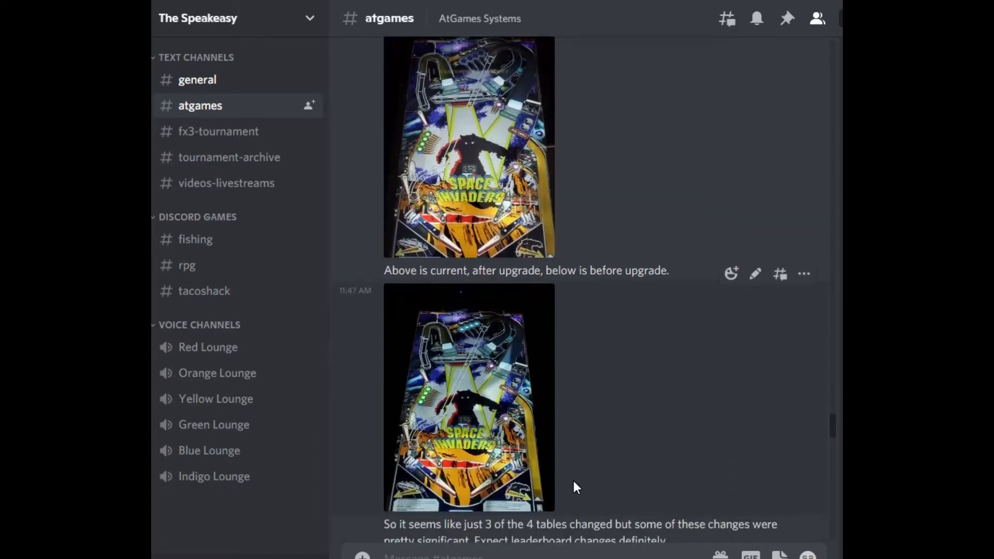
mouse_move(541, 472)
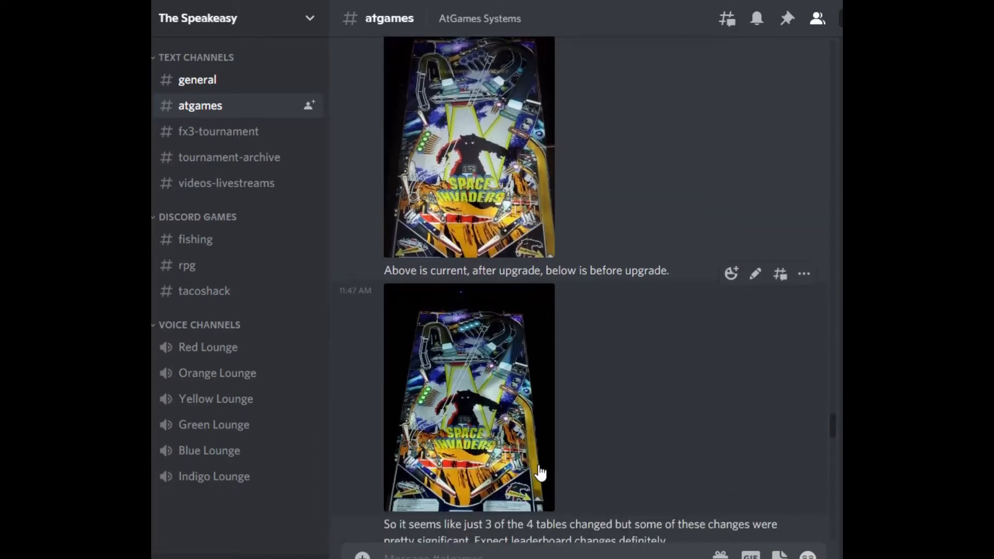
scroll("up", 3)
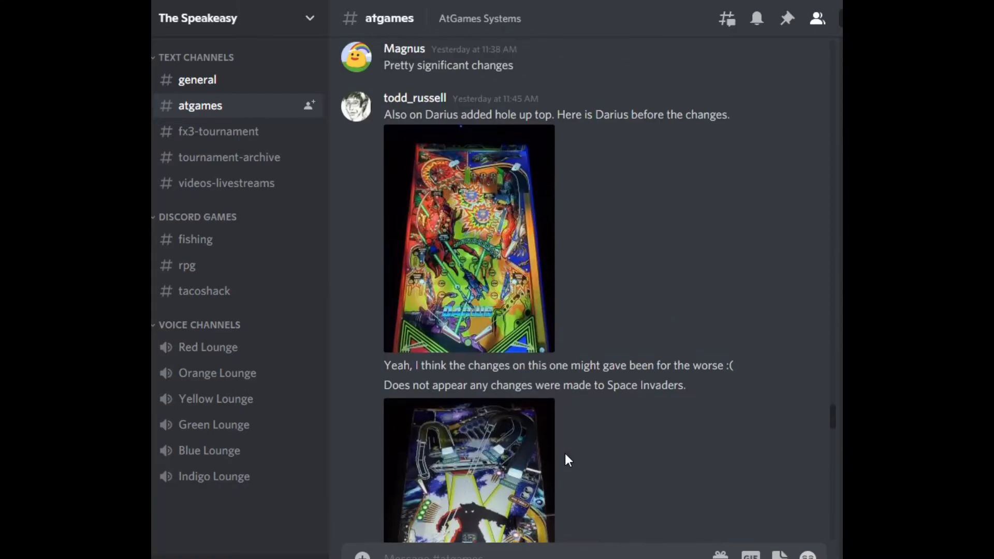
Scroll down to the two Space Invaders photos, current after upgrade and before upgrade, under the unchanged-table note
scroll("down", 3)
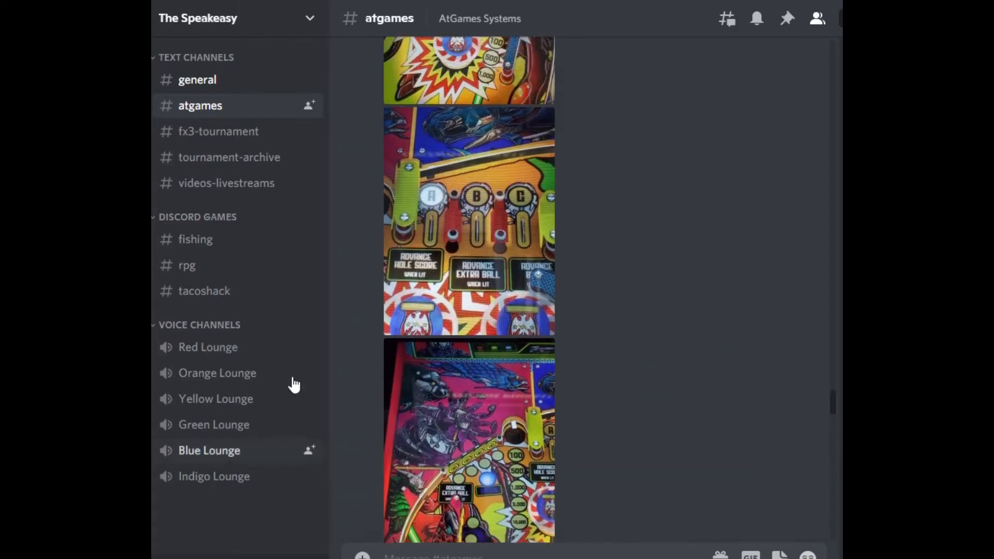
scroll("down", 3)
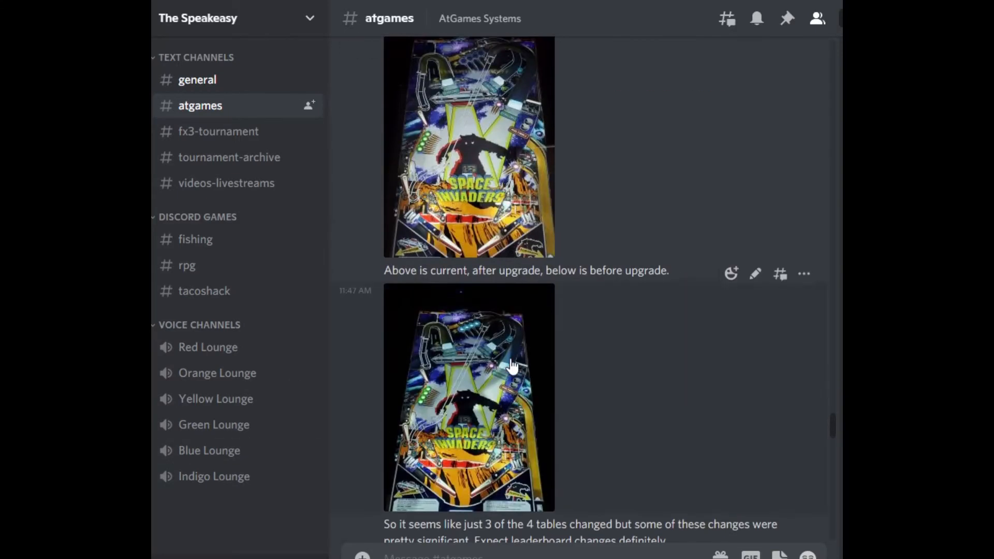
scroll("up", 3)
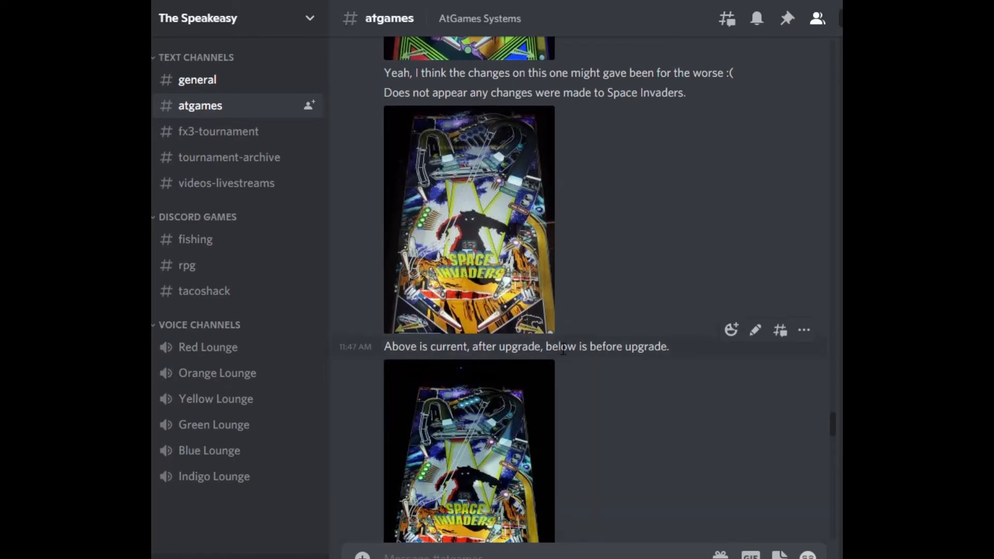
scroll("down", 3)
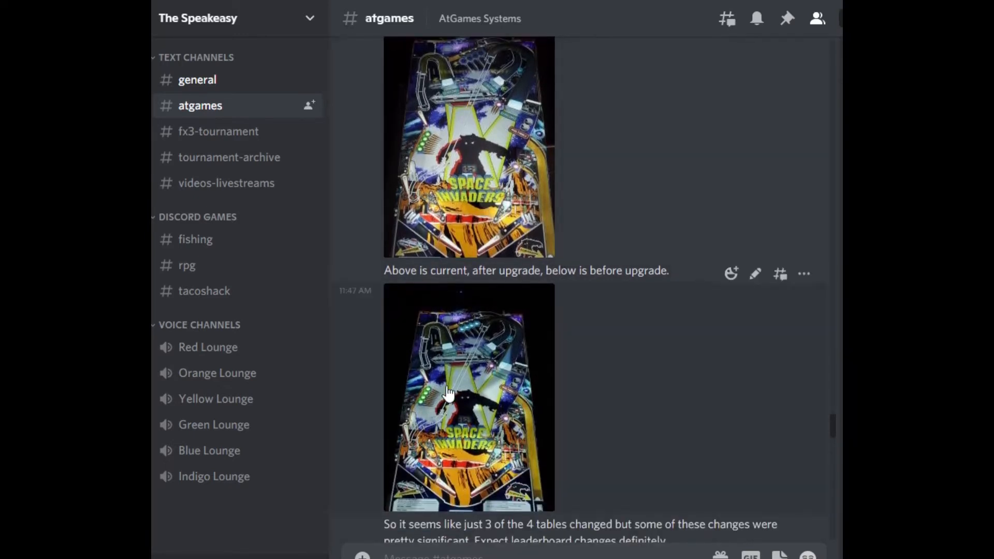
mouse_move(495, 423)
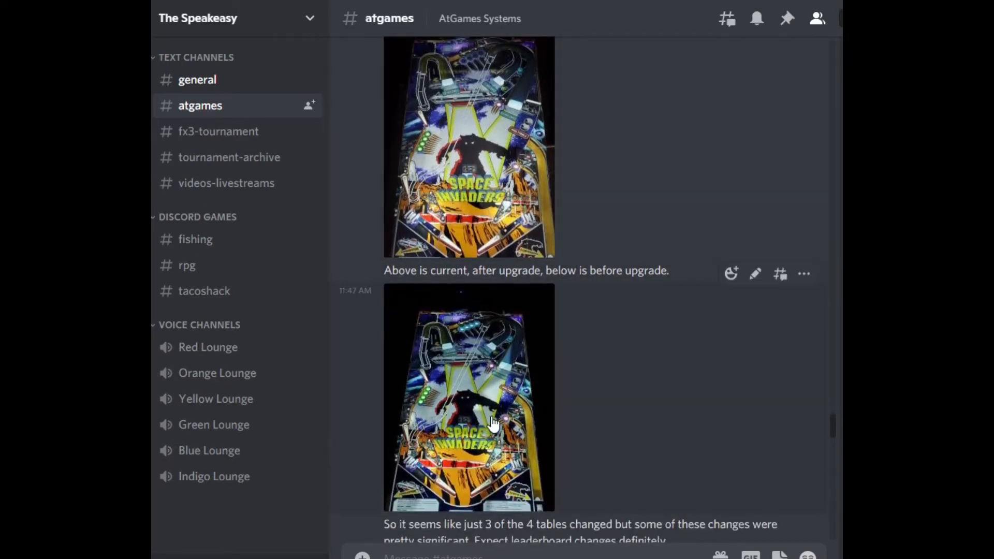
mouse_move(586, 428)
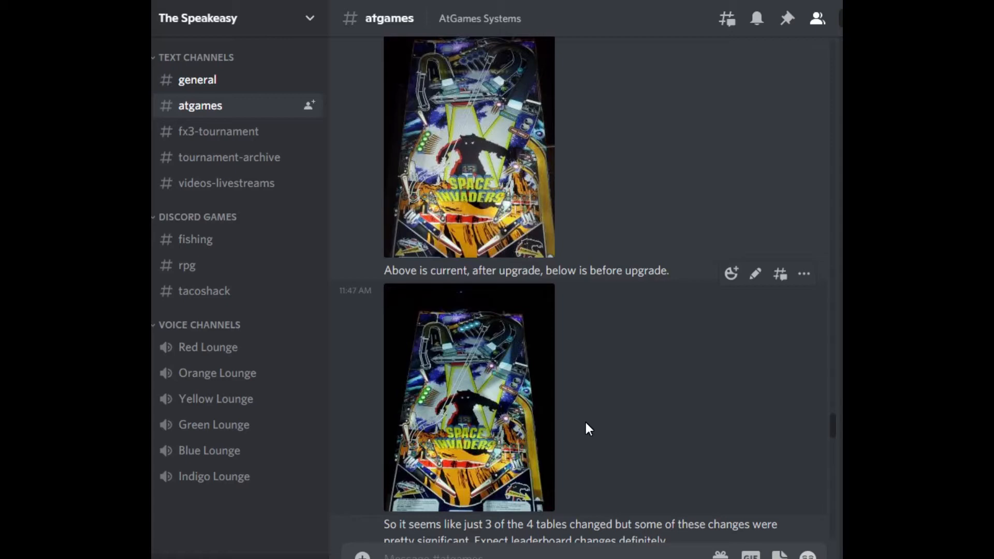
scroll("up", 3)
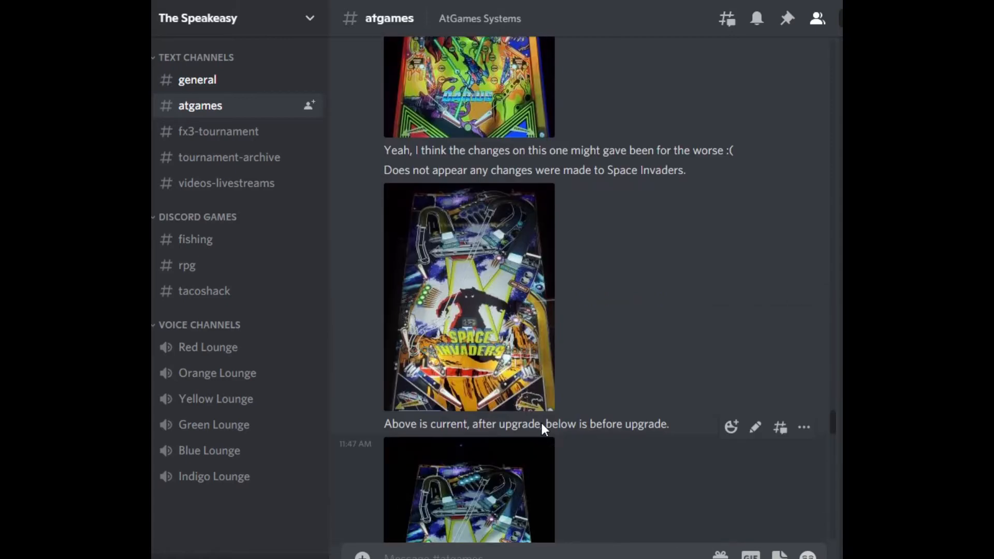
Scroll back up to the Darius before-changes photo below Magnus's 'Pretty significant changes' reply
scroll("up", 3)
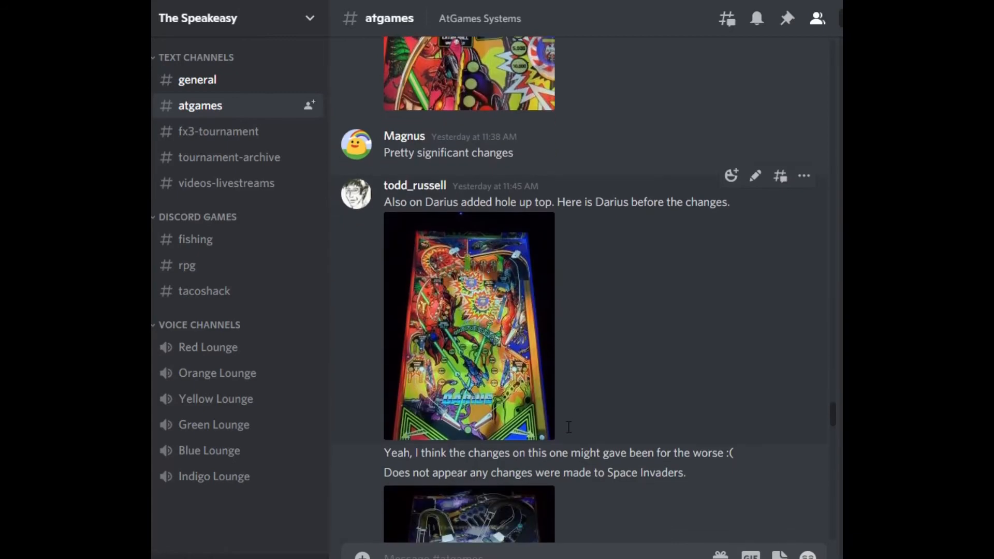
mouse_move(429, 260)
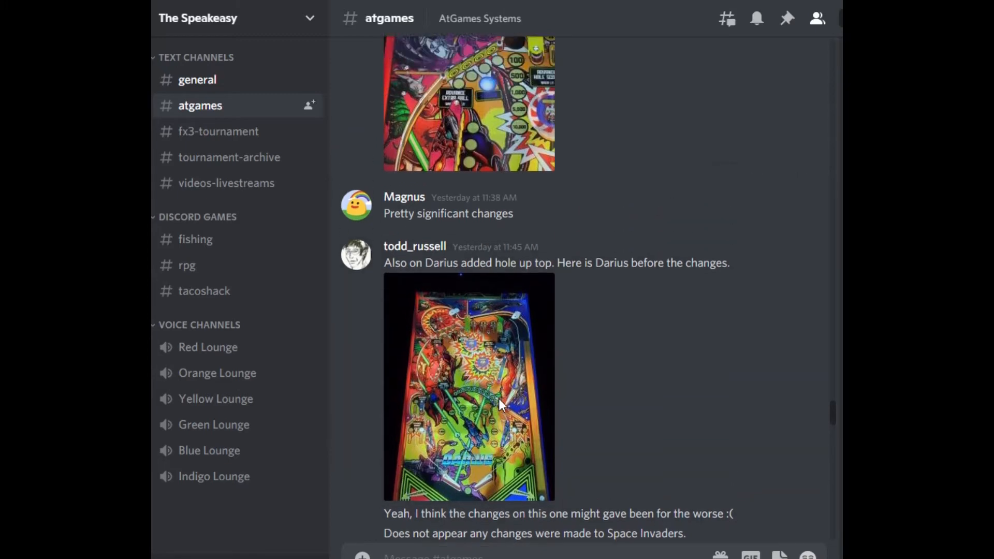
scroll("up", 3)
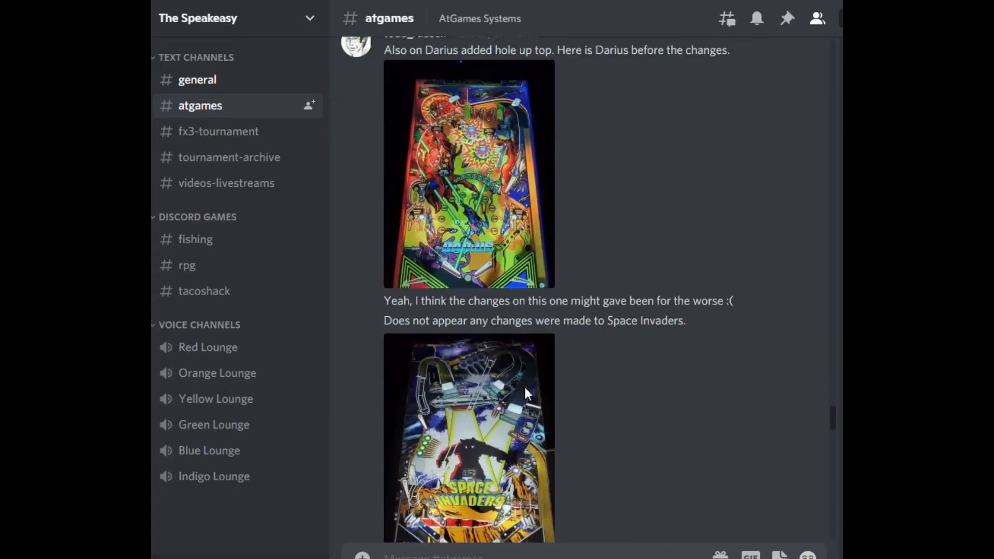
scroll("up", 3)
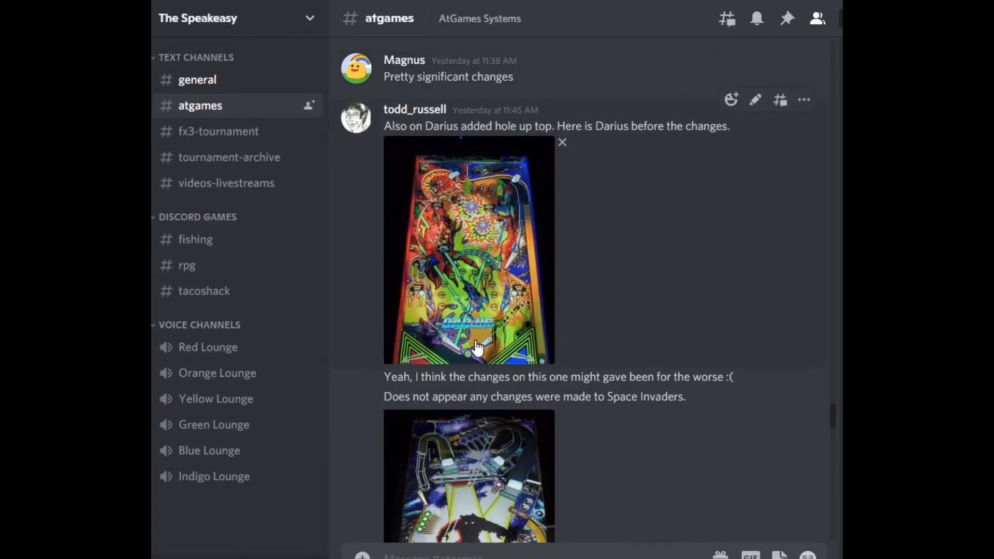